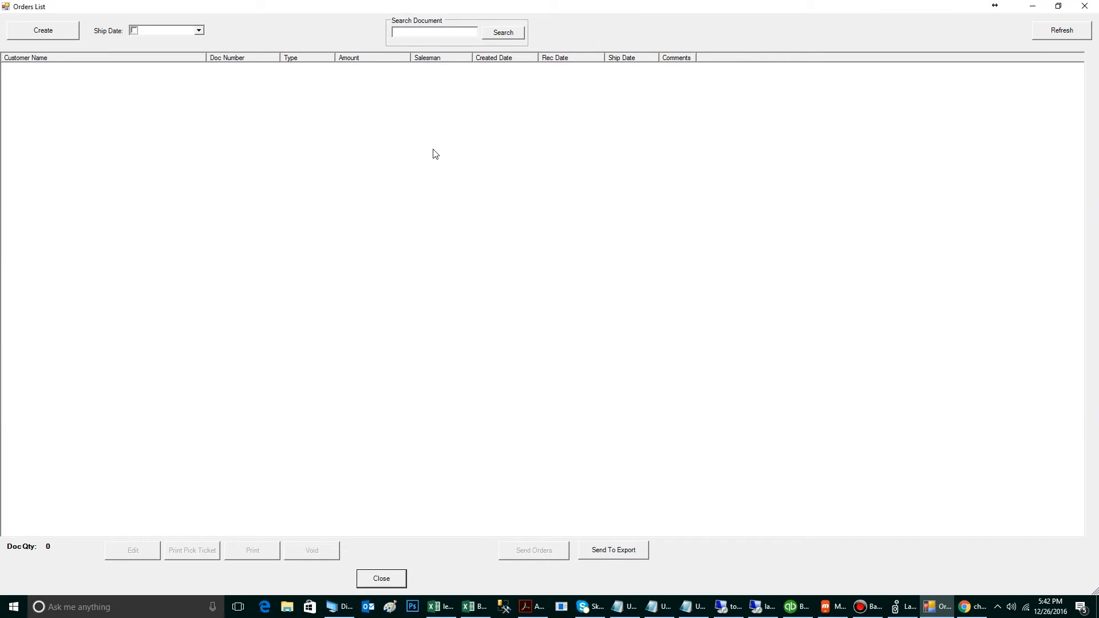
{"action": "mouse_move", "coordinate": [63, 35]}
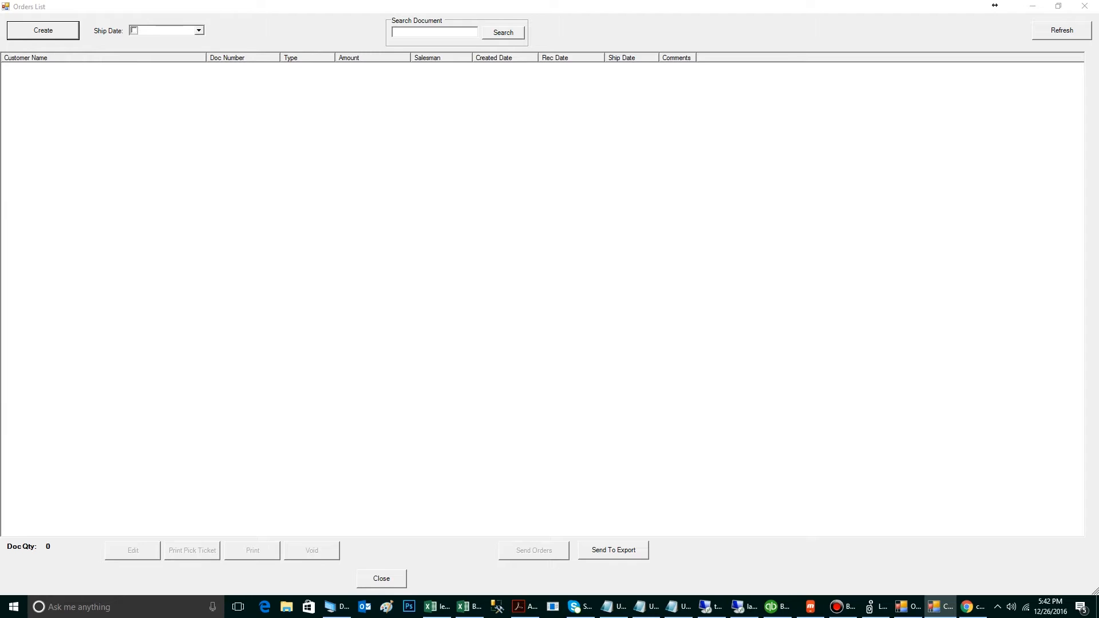
Create a new Order with Bob's store as the customer
{"action": "left_click", "coordinate": [42, 30]}
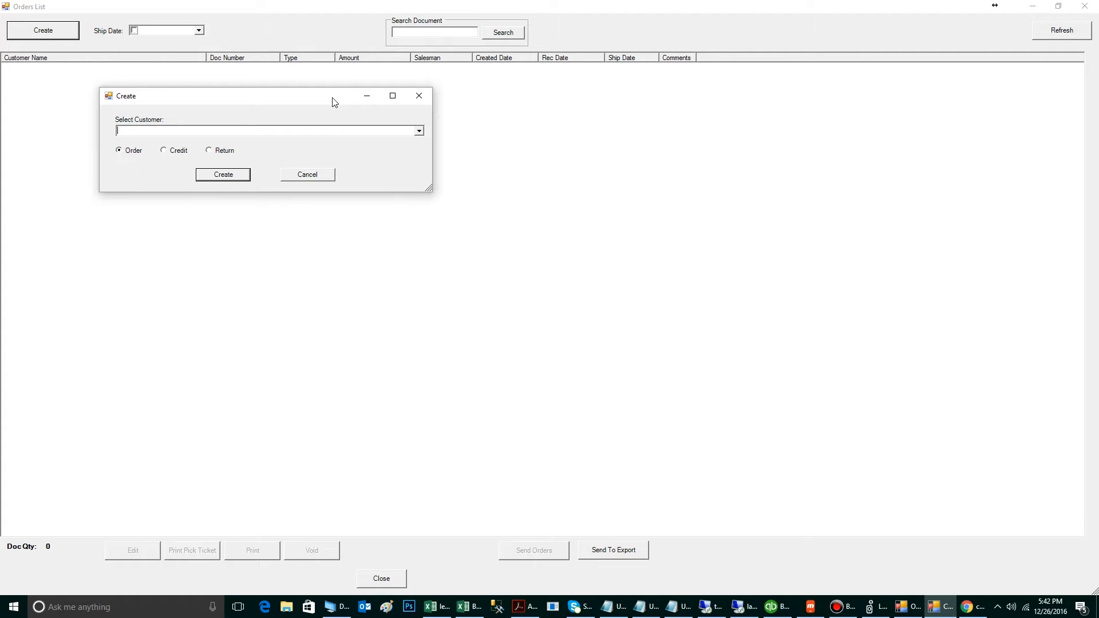
{"action": "type", "text": "bob"}
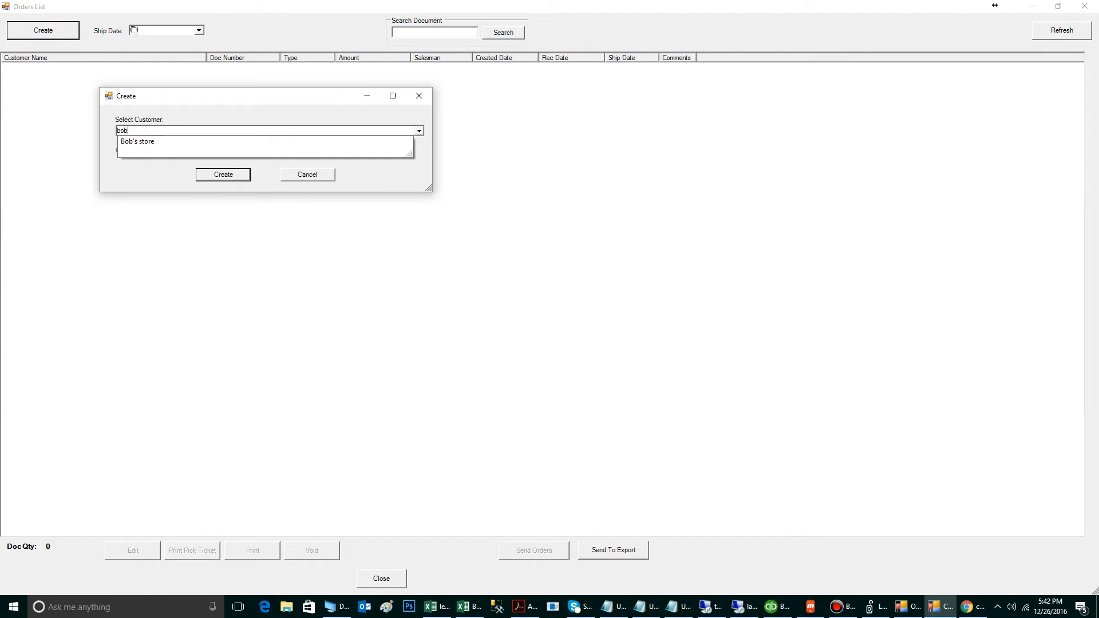
{"action": "left_click", "coordinate": [138, 141]}
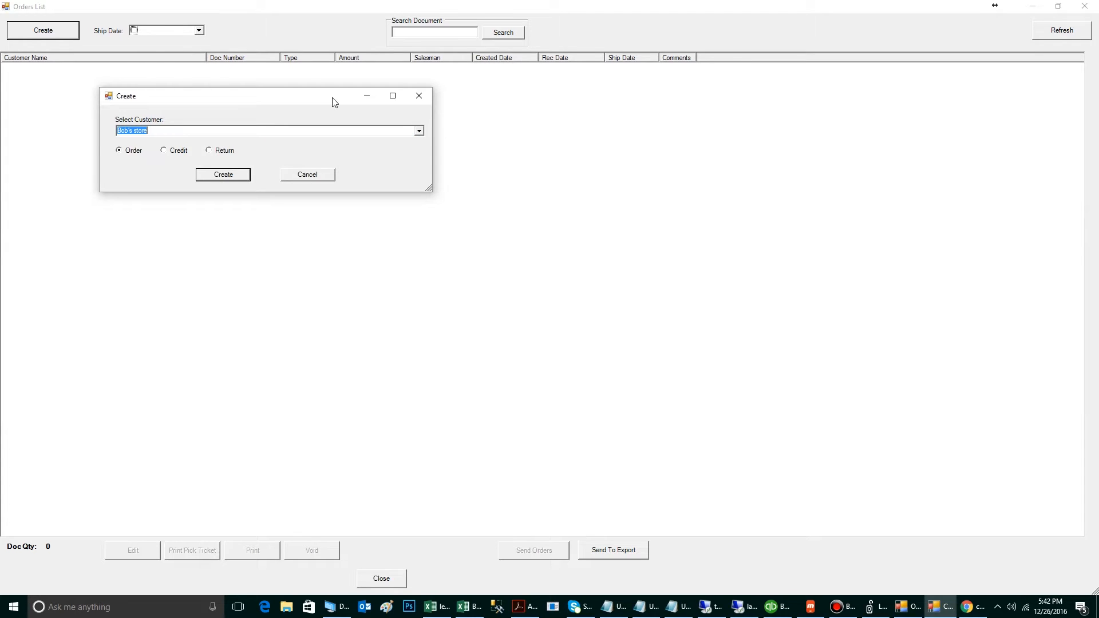
{"action": "left_click", "coordinate": [306, 175]}
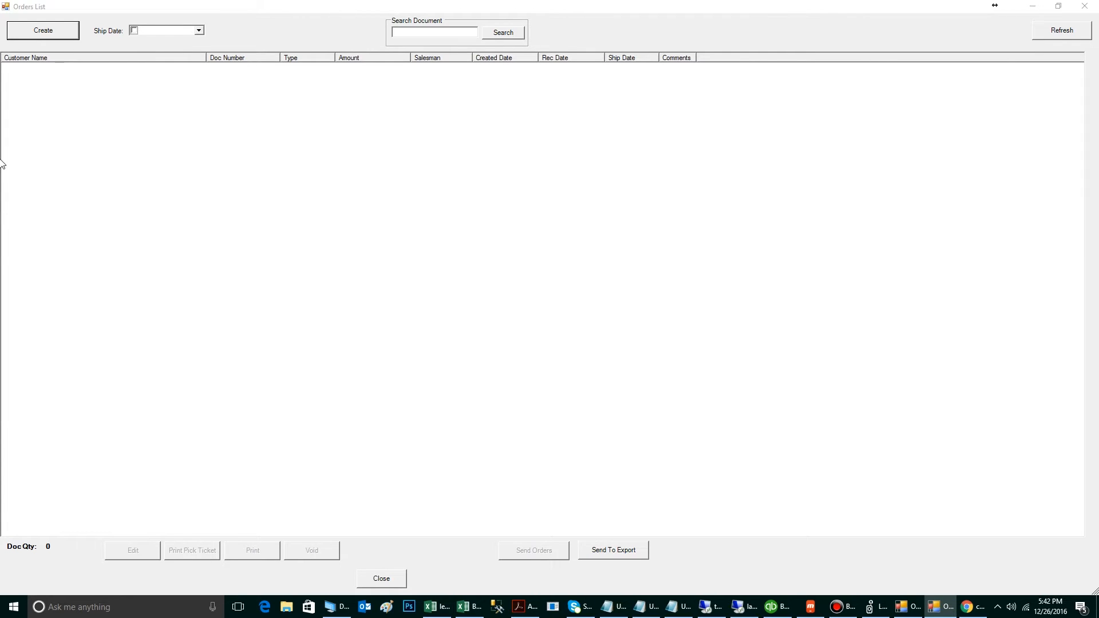
Enter quantity 5 for the seven items from Achiote through BnM 5PK Wood Tip
{"action": "left_click", "coordinate": [42, 30]}
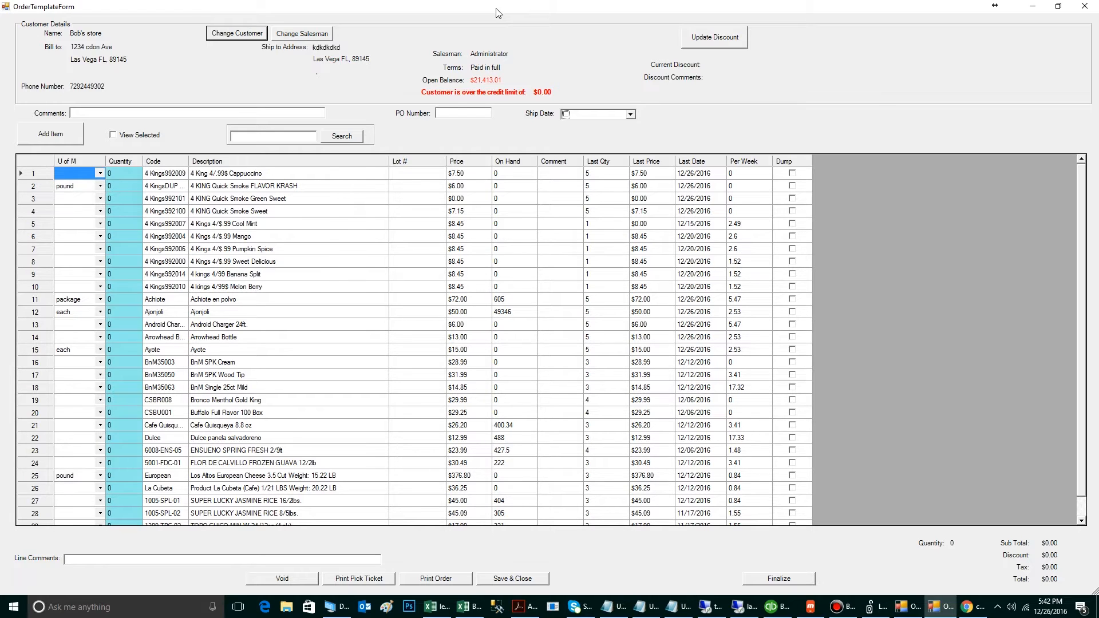
{"action": "mouse_move", "coordinate": [526, 6]}
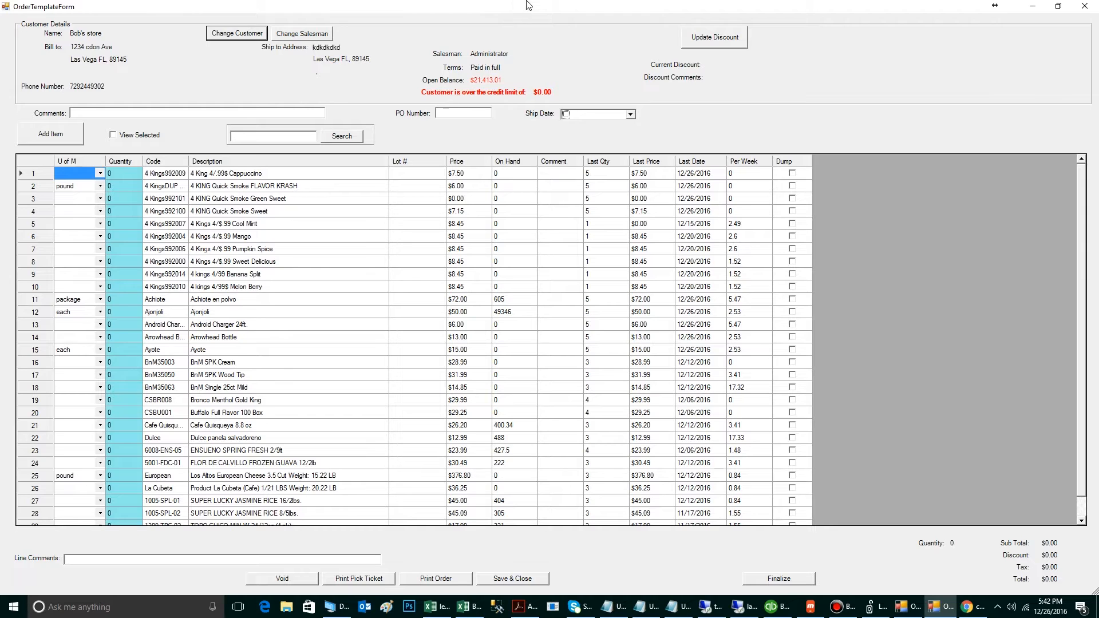
{"action": "left_click", "coordinate": [123, 299]}
{"action": "type", "text": "5"}
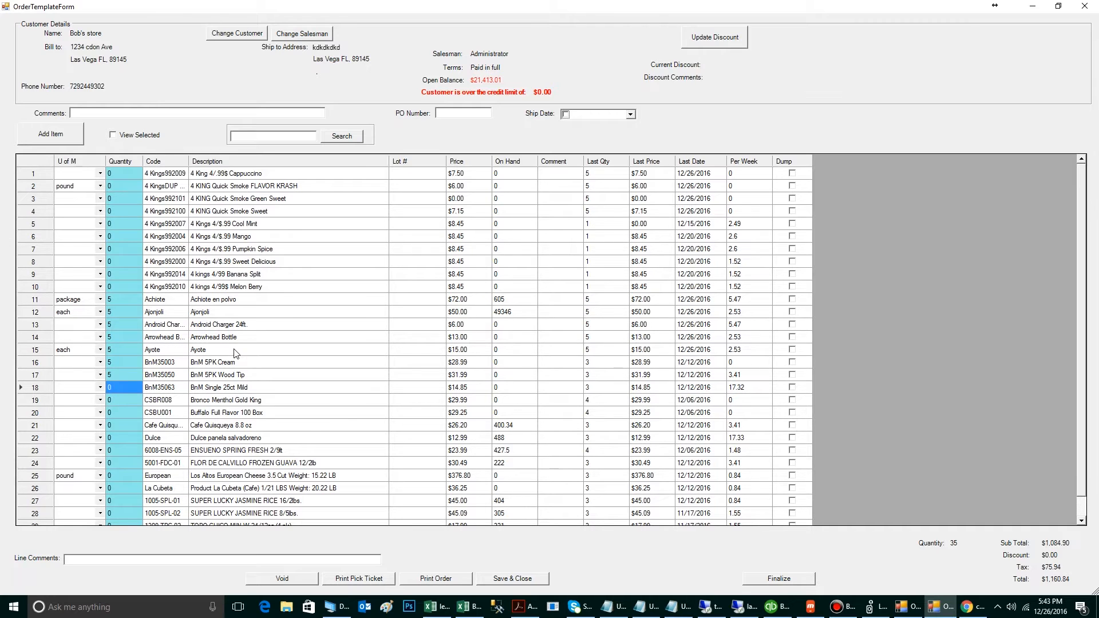
Save the $1,160.84 order, select order 949, and send it for delivery
{"action": "left_click", "coordinate": [512, 578]}
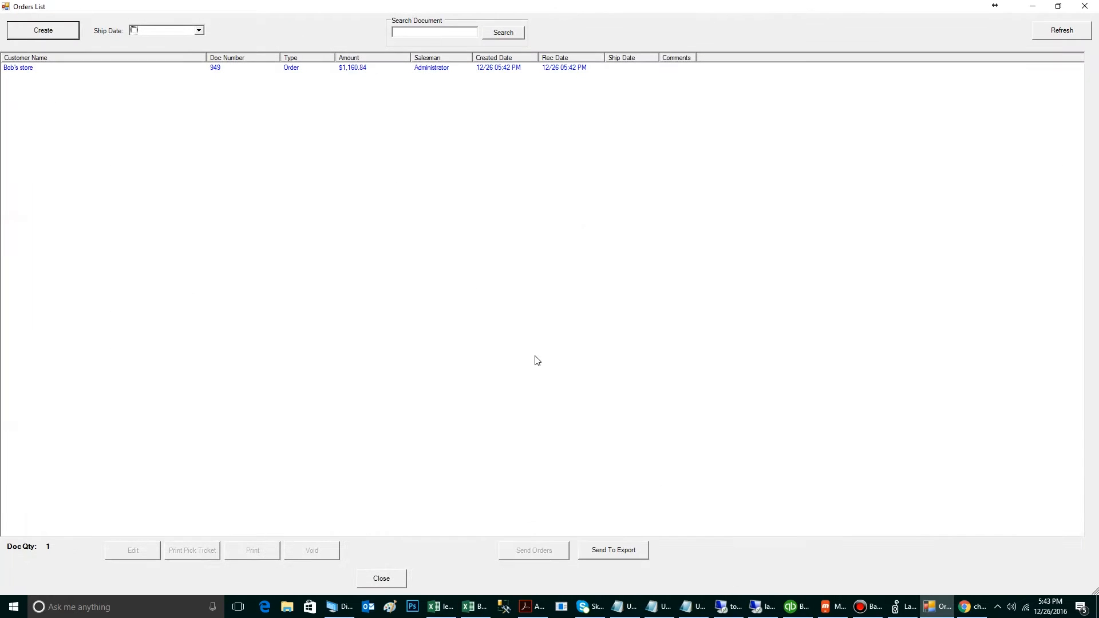
{"action": "mouse_move", "coordinate": [213, 114]}
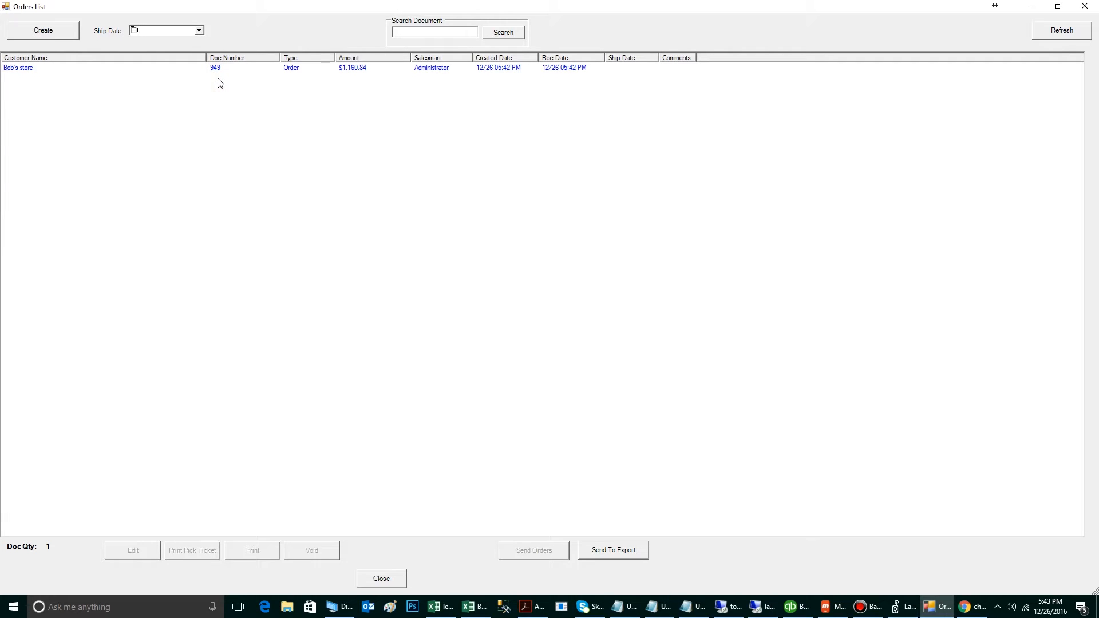
{"action": "mouse_move", "coordinate": [355, 80]}
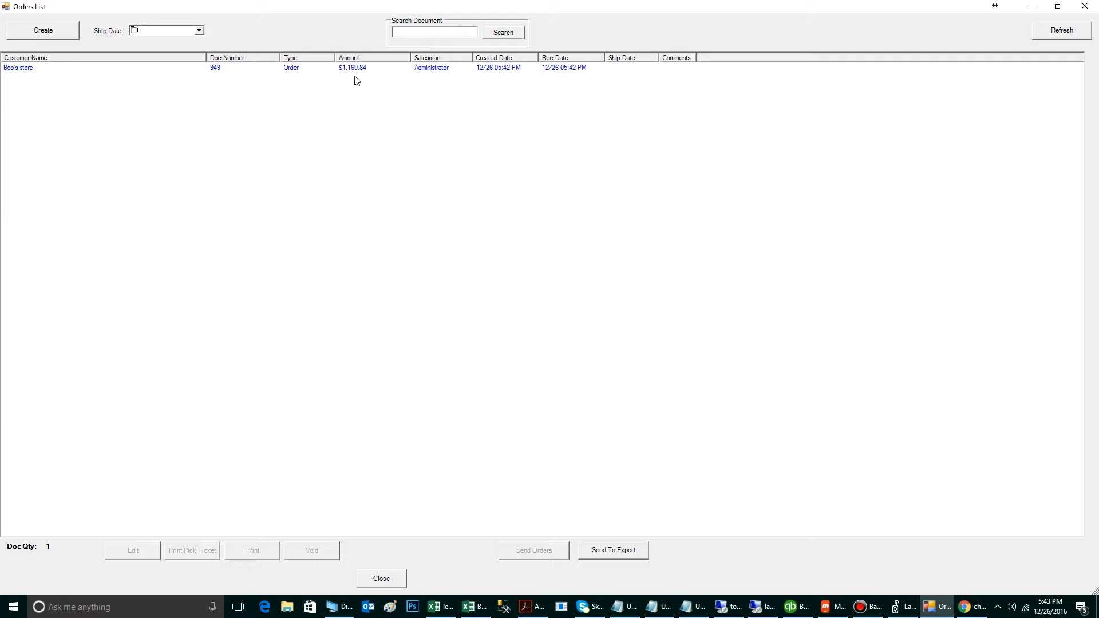
{"action": "mouse_move", "coordinate": [354, 84]}
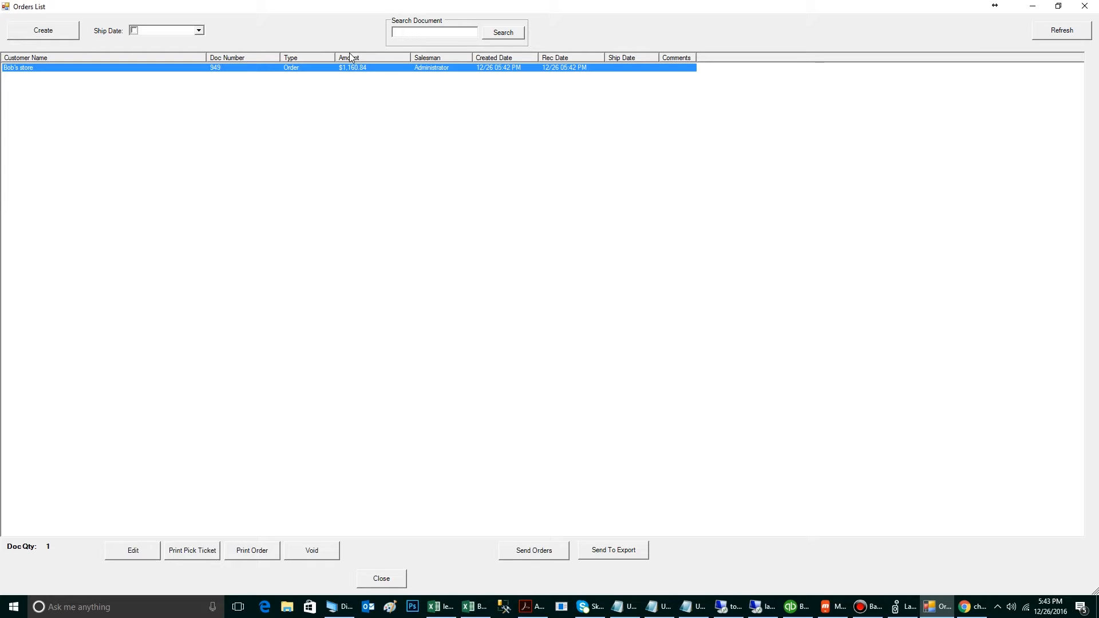
{"action": "left_click", "coordinate": [533, 550]}
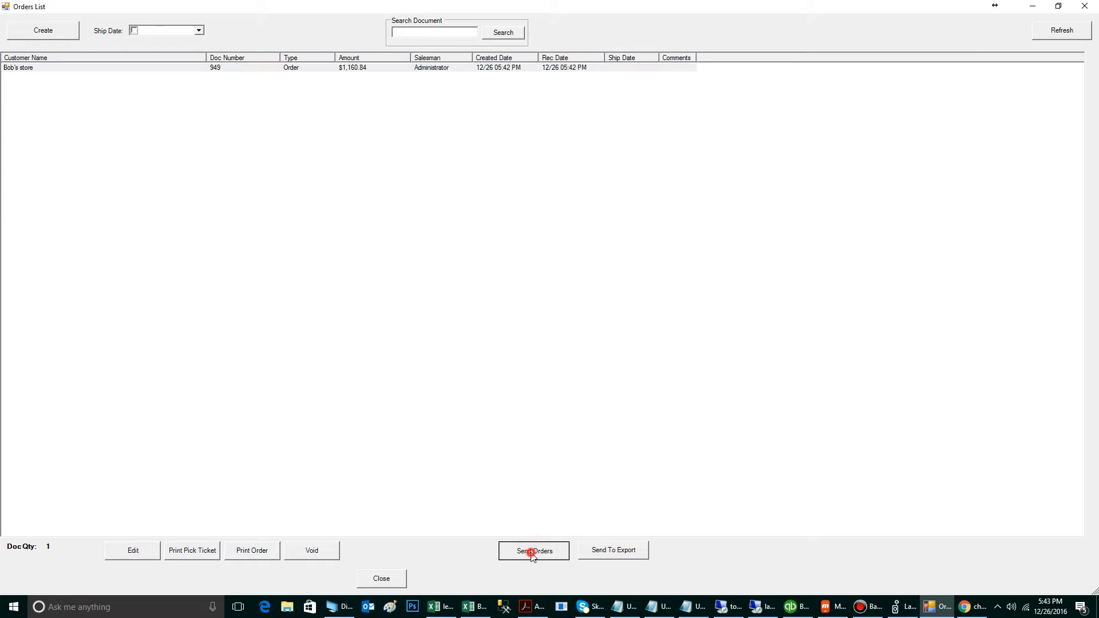
{"action": "left_click", "coordinate": [533, 551]}
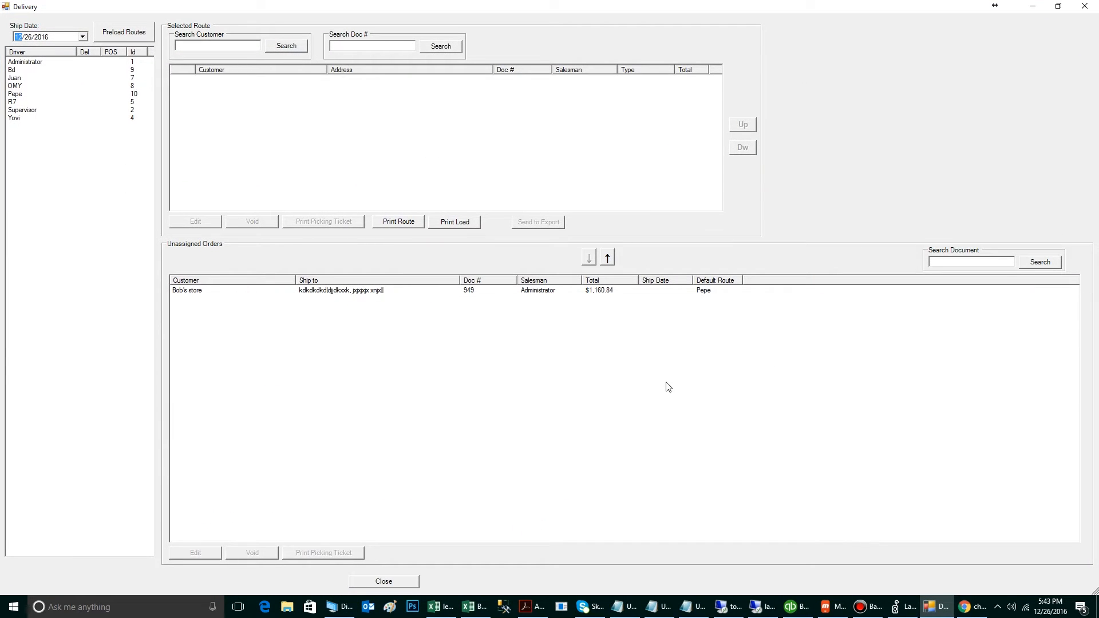
{"action": "mouse_move", "coordinate": [671, 389]}
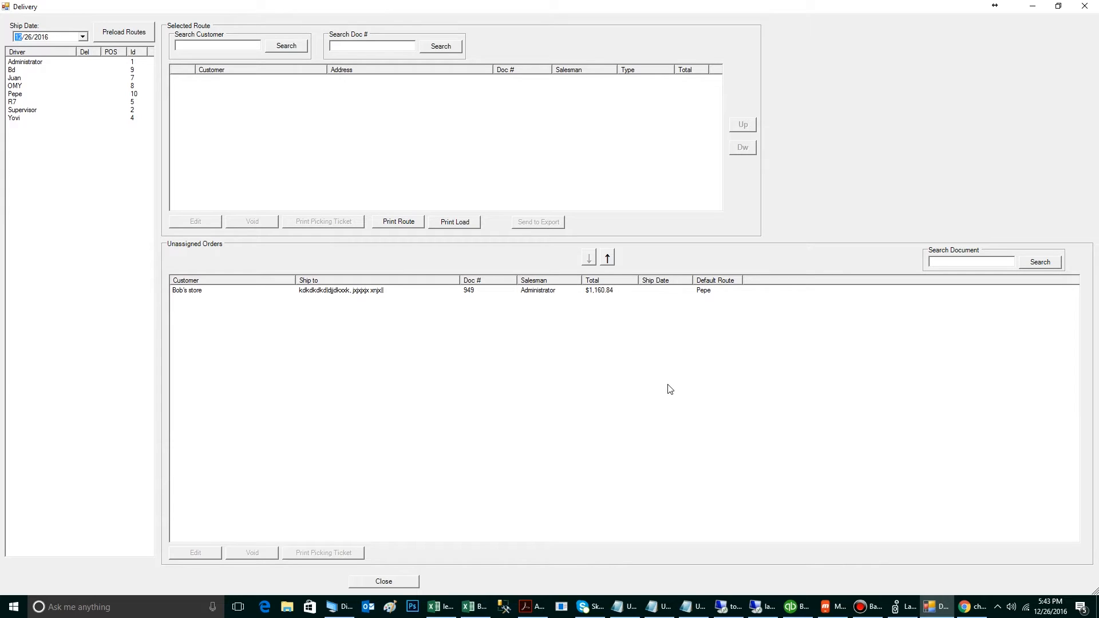
{"action": "mouse_move", "coordinate": [114, 116]}
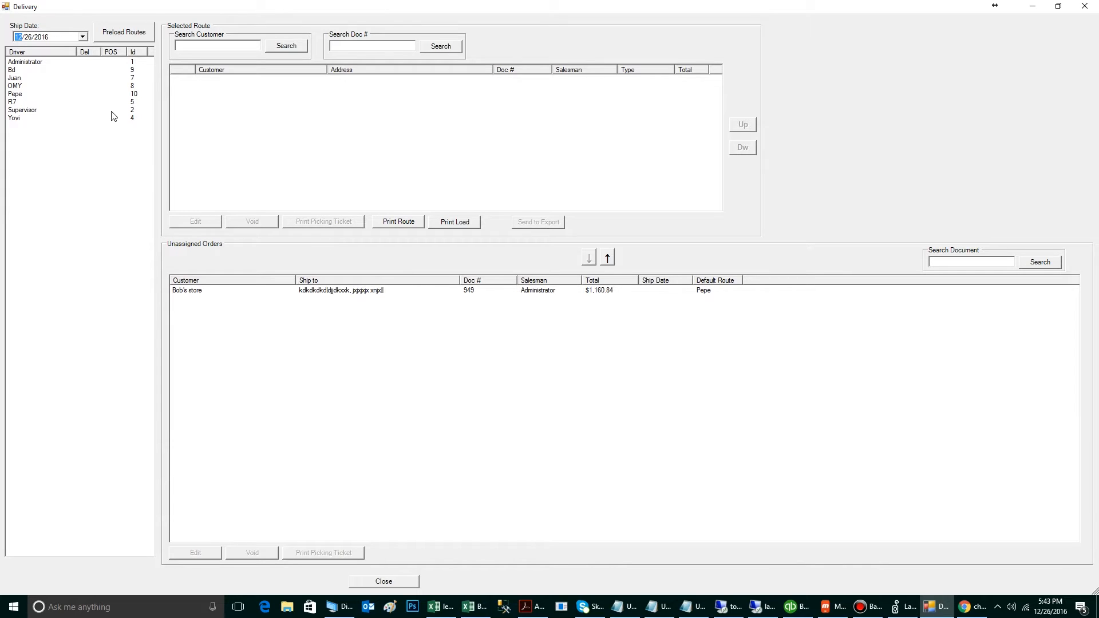
Assign unassigned order 949 to driver Pepe's route and close Delivery
{"action": "left_click", "coordinate": [34, 94]}
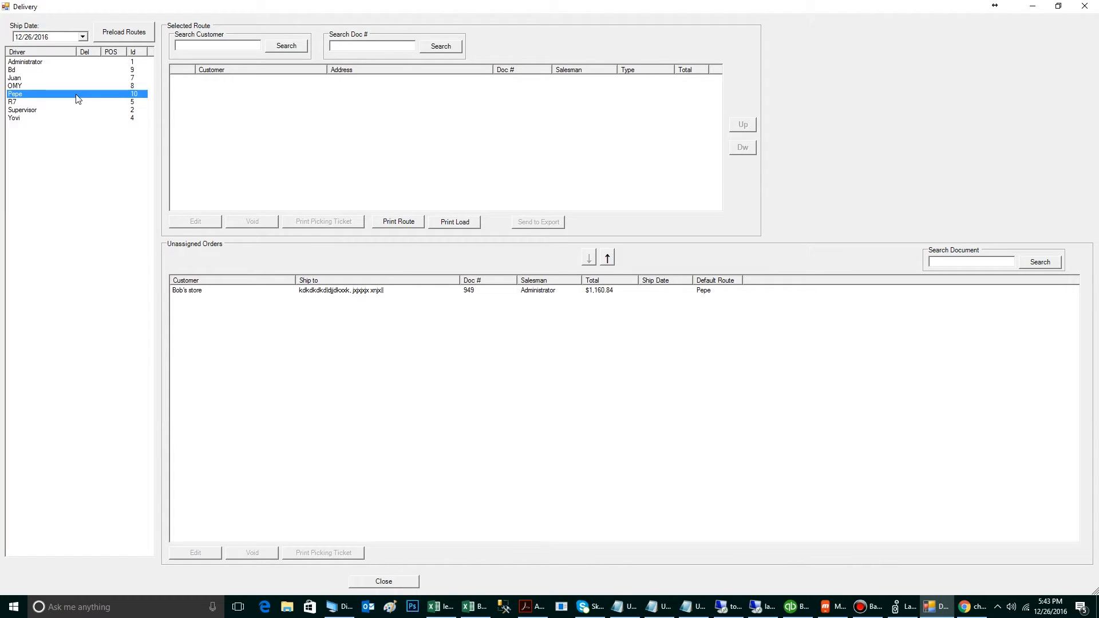
{"action": "left_click", "coordinate": [241, 290]}
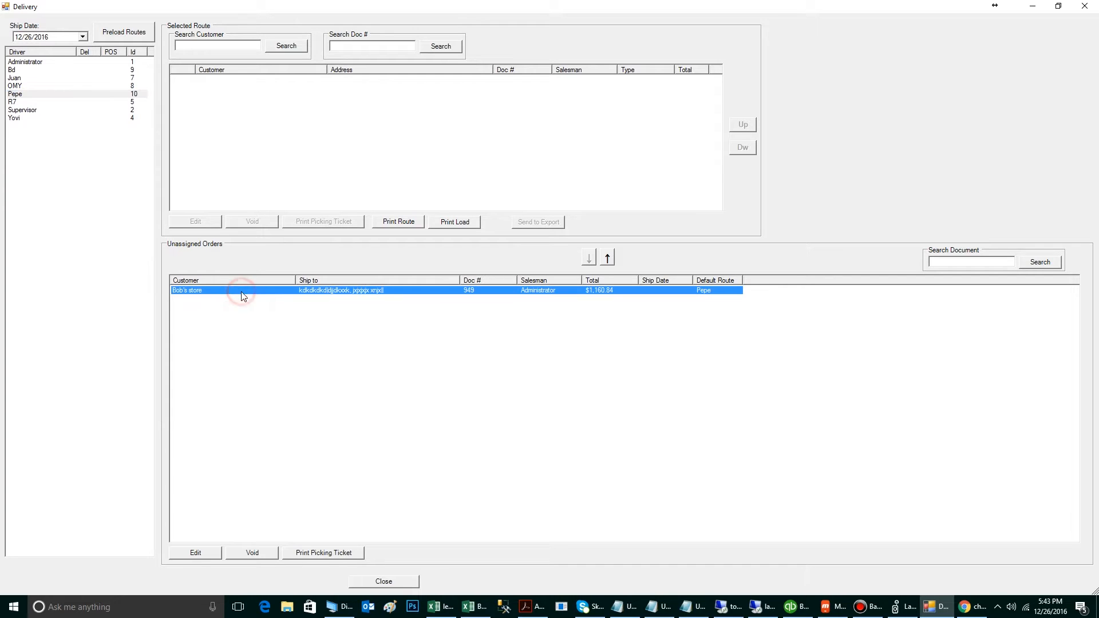
{"action": "left_click", "coordinate": [606, 257]}
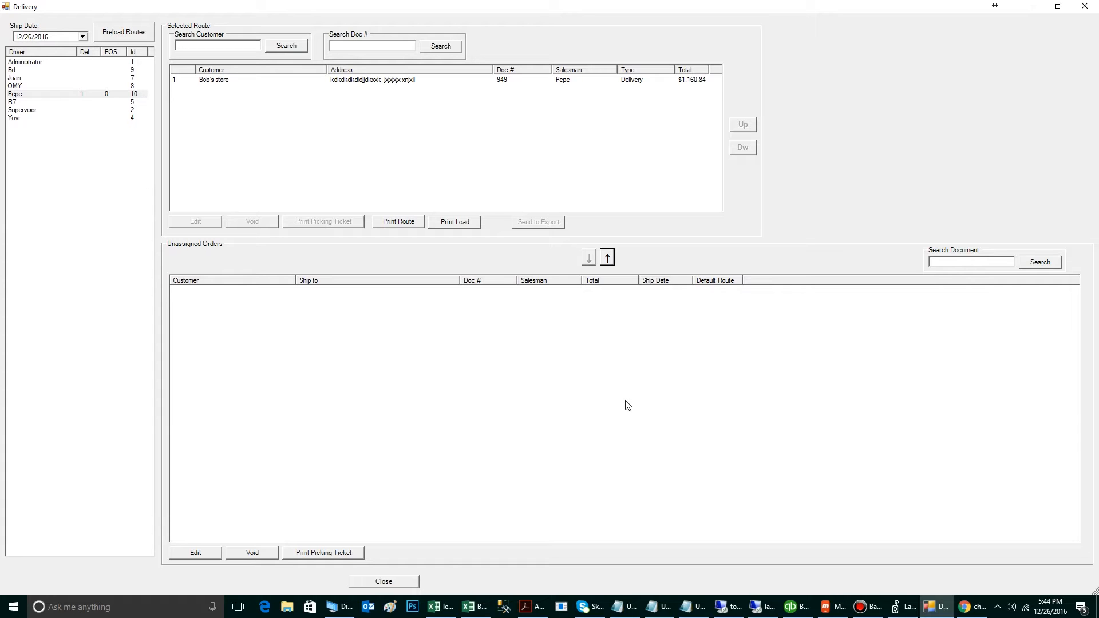
{"action": "left_click", "coordinate": [383, 582]}
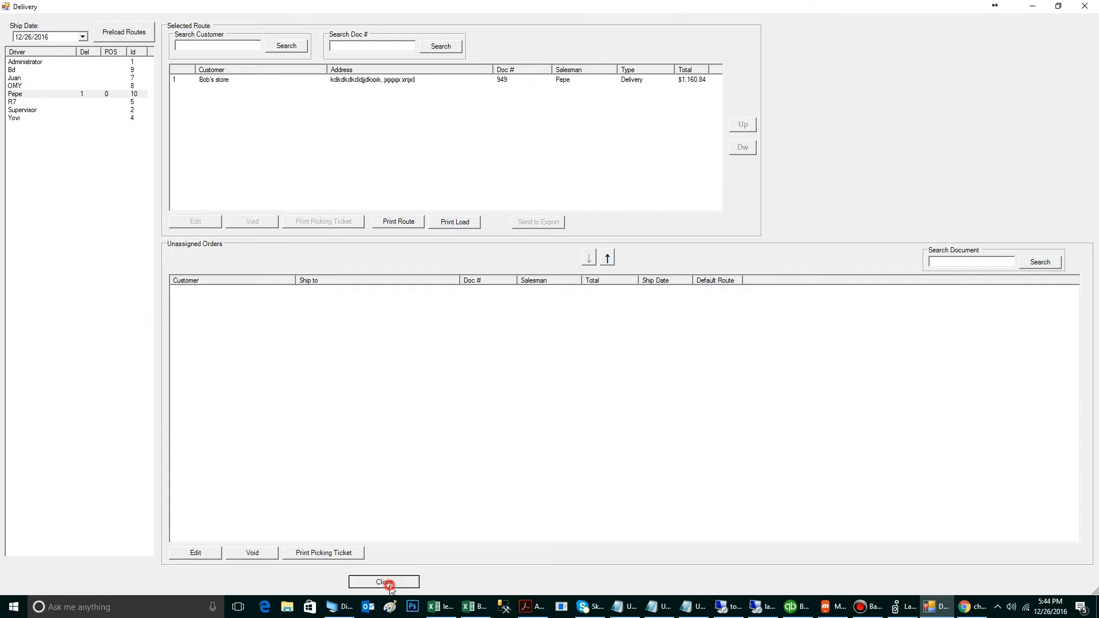
{"action": "left_click", "coordinate": [384, 582]}
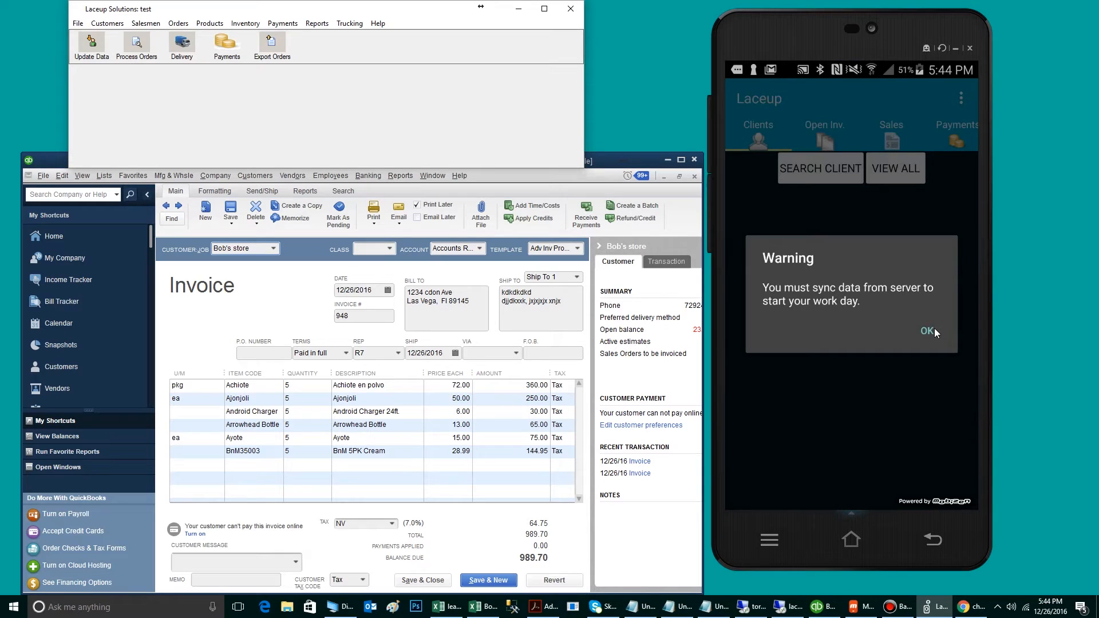
Dismiss the sync warning and attempt Accept Load in Inventory Administration
{"action": "left_click", "coordinate": [927, 331]}
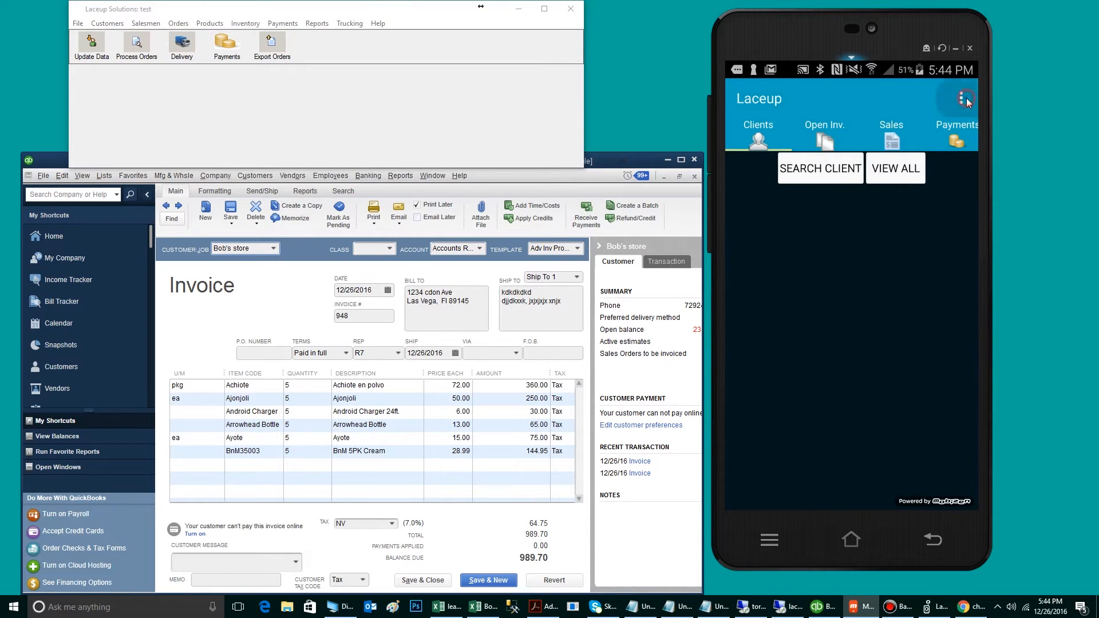
{"action": "left_click", "coordinate": [966, 98]}
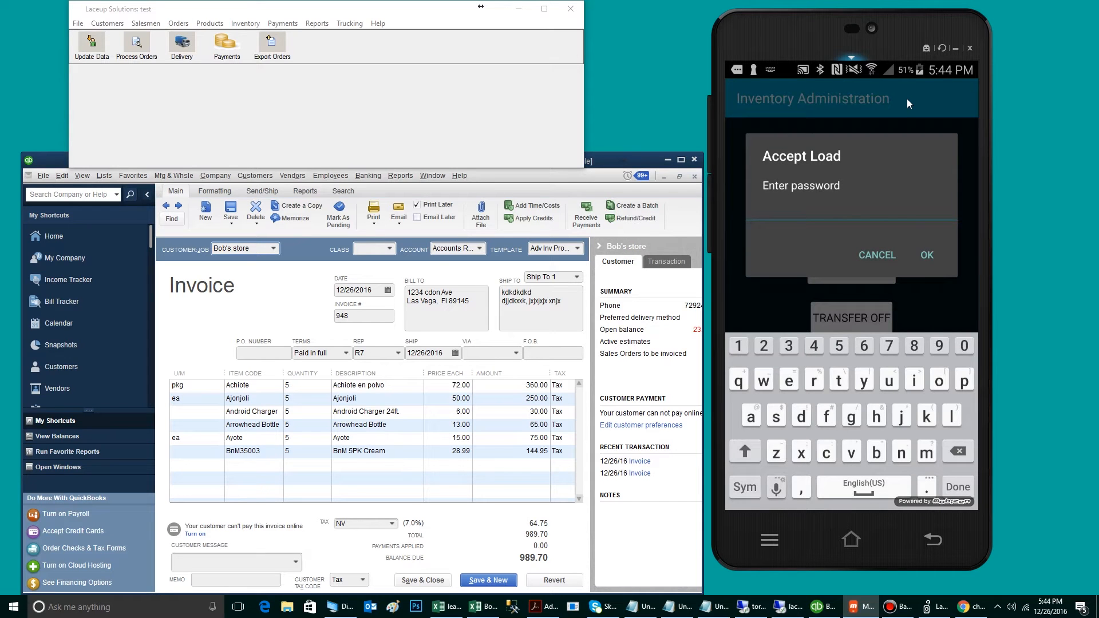
{"action": "left_click", "coordinate": [927, 254]}
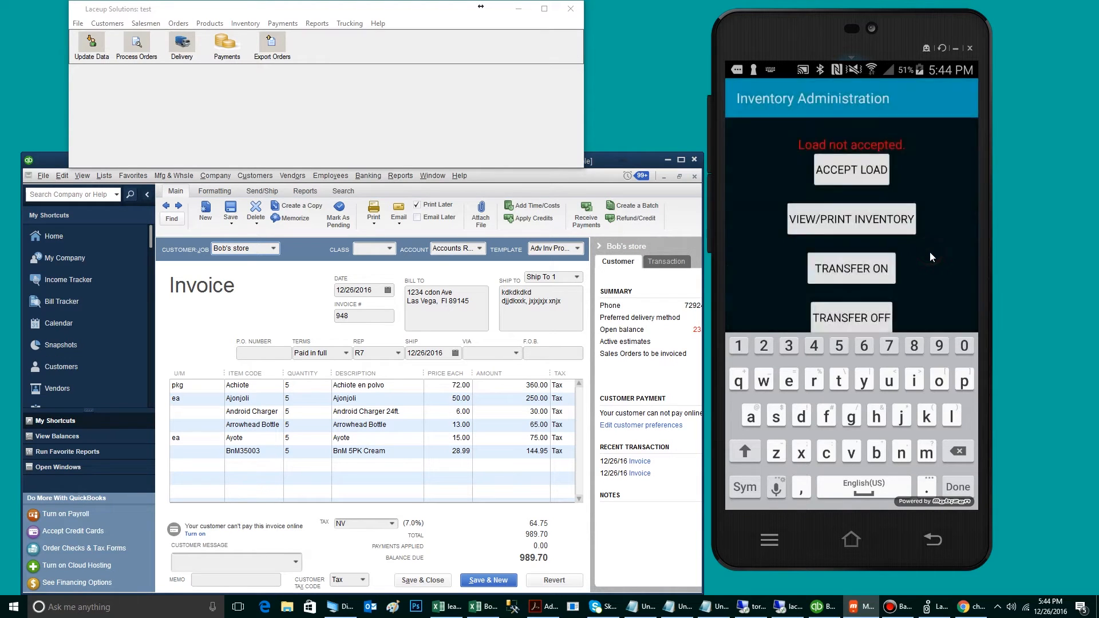
Accept and save the loaded item quantities, then open Bob's store's client details
{"action": "left_click", "coordinate": [850, 169]}
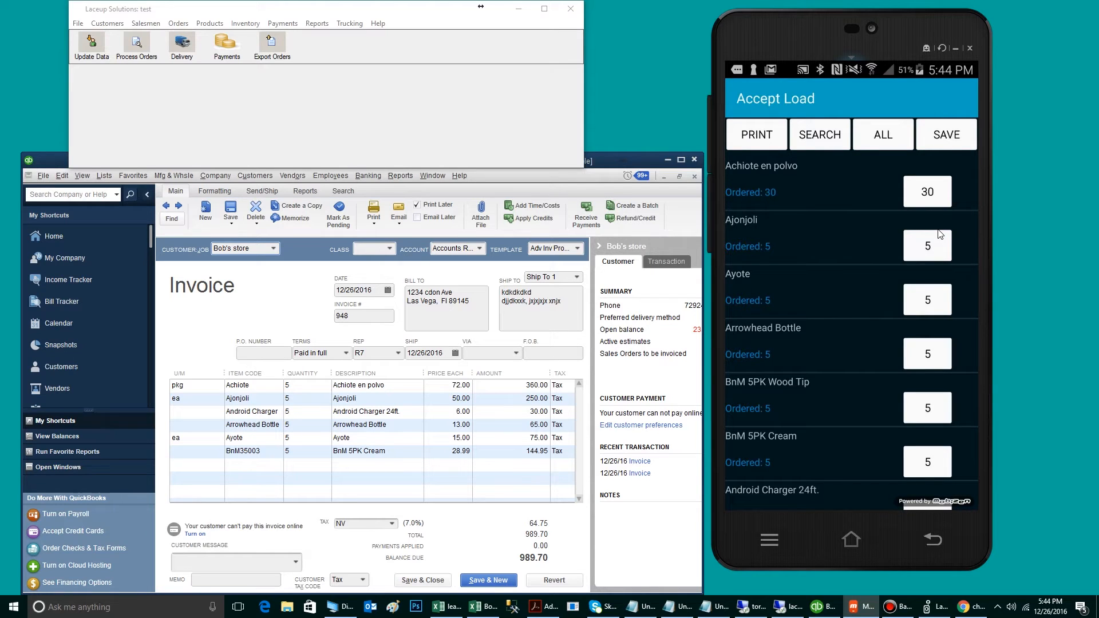
{"action": "left_click", "coordinate": [946, 134]}
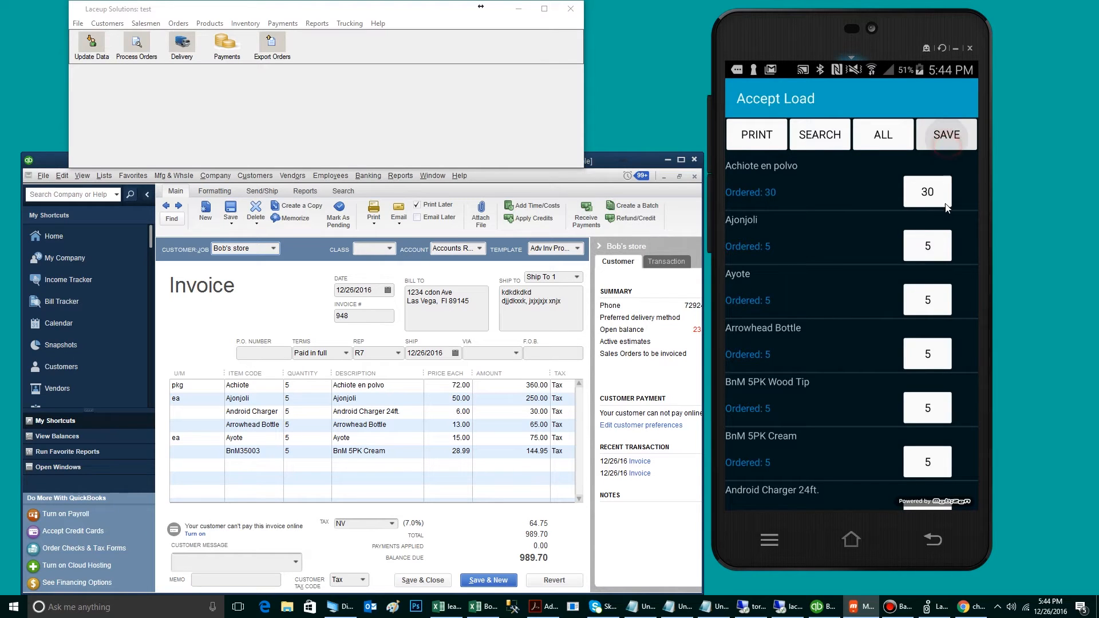
{"action": "left_click", "coordinate": [946, 134]}
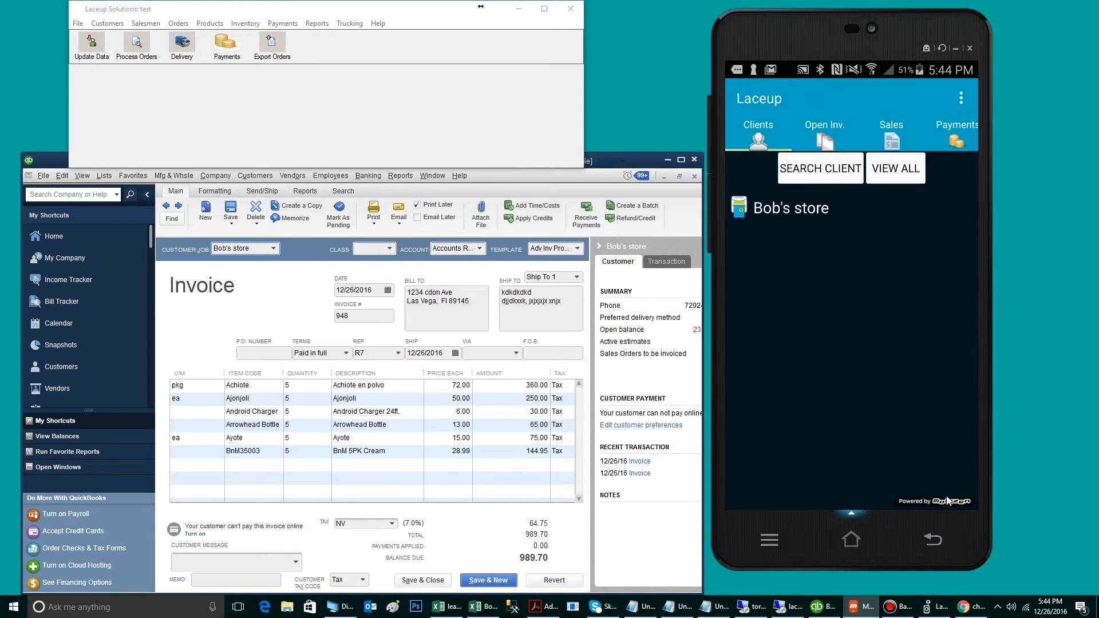
{"action": "mouse_move", "coordinate": [943, 492]}
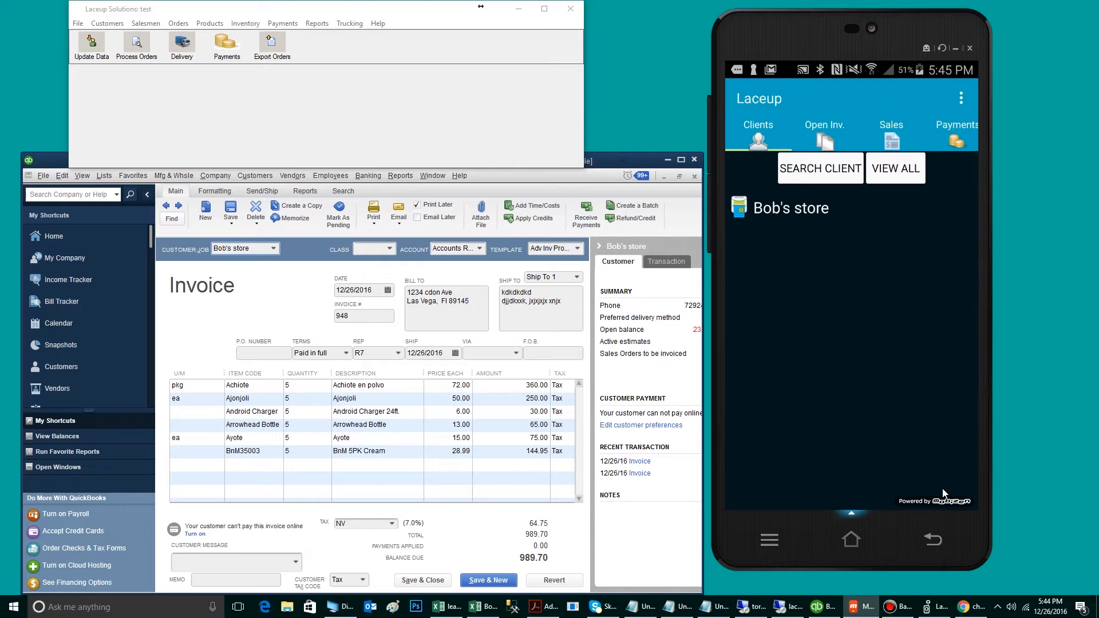
{"action": "left_click", "coordinate": [792, 207]}
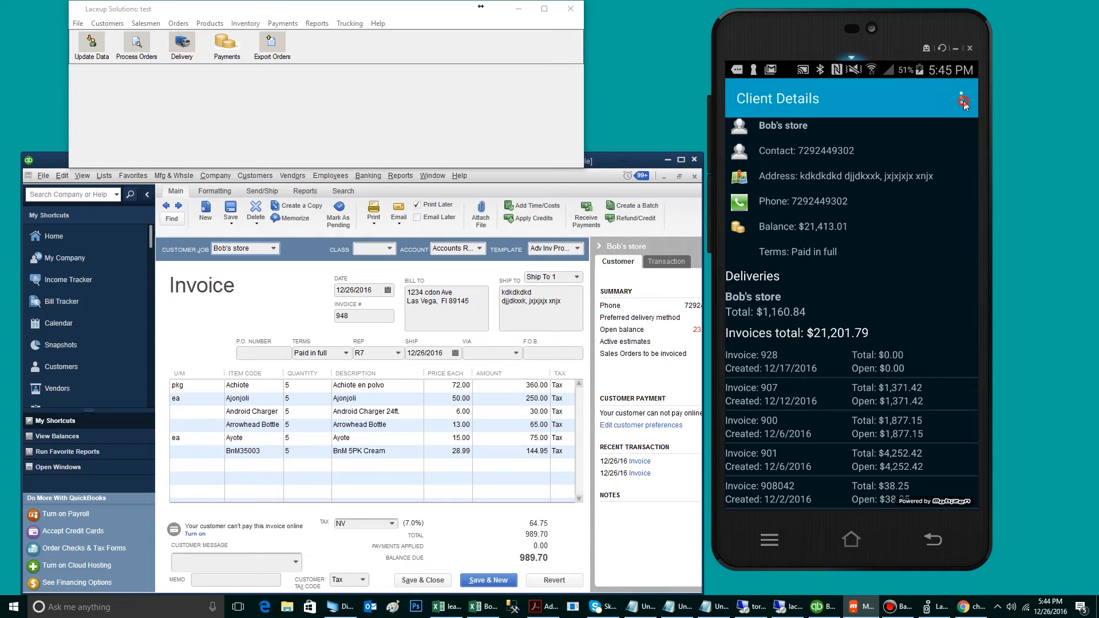
Clock in to Bob's store delivery via Deliver/Clock In, confirming the warning
{"action": "left_click", "coordinate": [964, 99]}
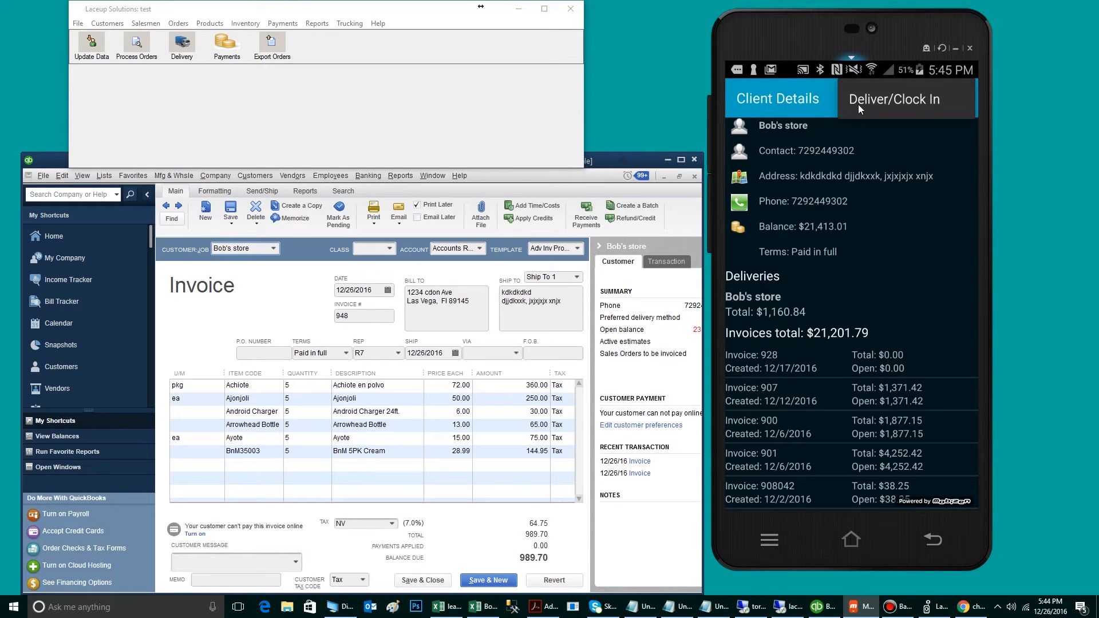
{"action": "left_click", "coordinate": [894, 99]}
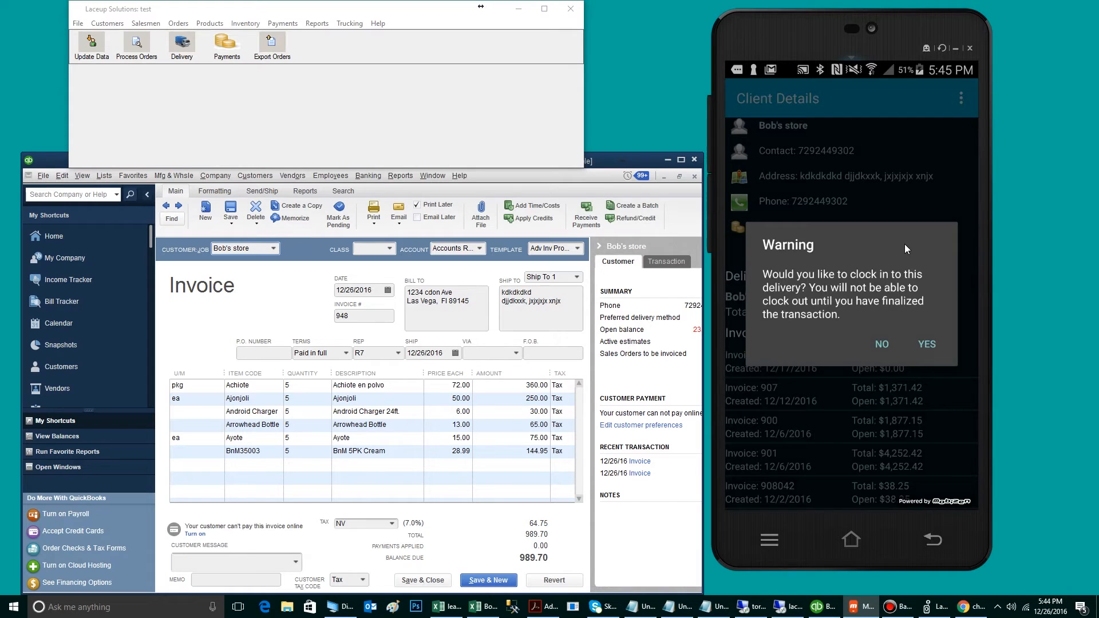
{"action": "left_click", "coordinate": [927, 344]}
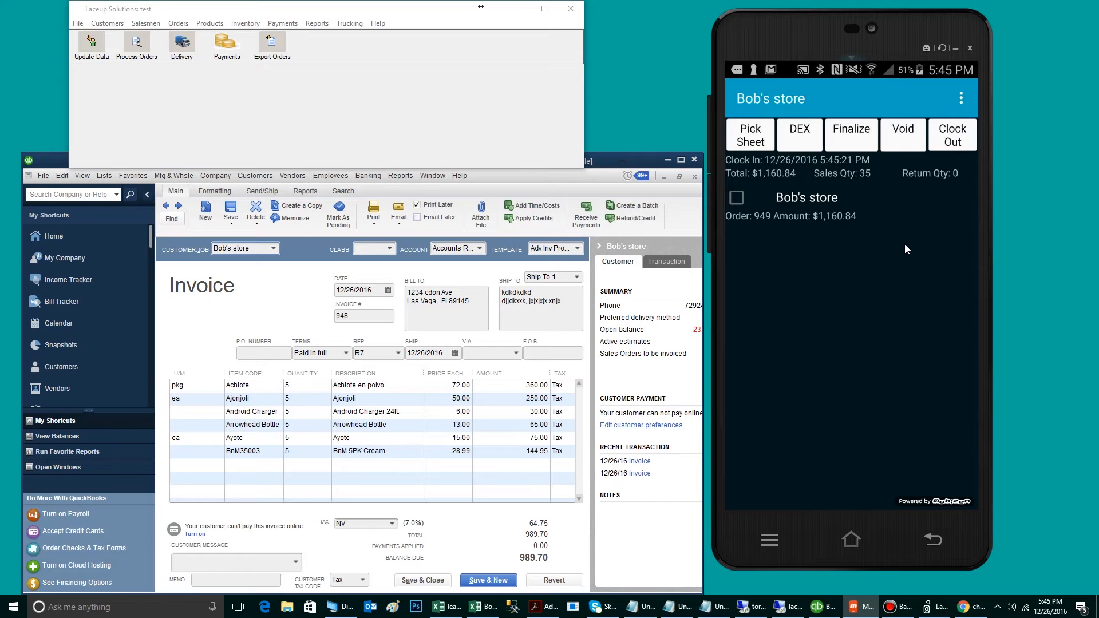
Tick Bob's store order 949 and confirm Finalize
{"action": "left_click", "coordinate": [735, 197]}
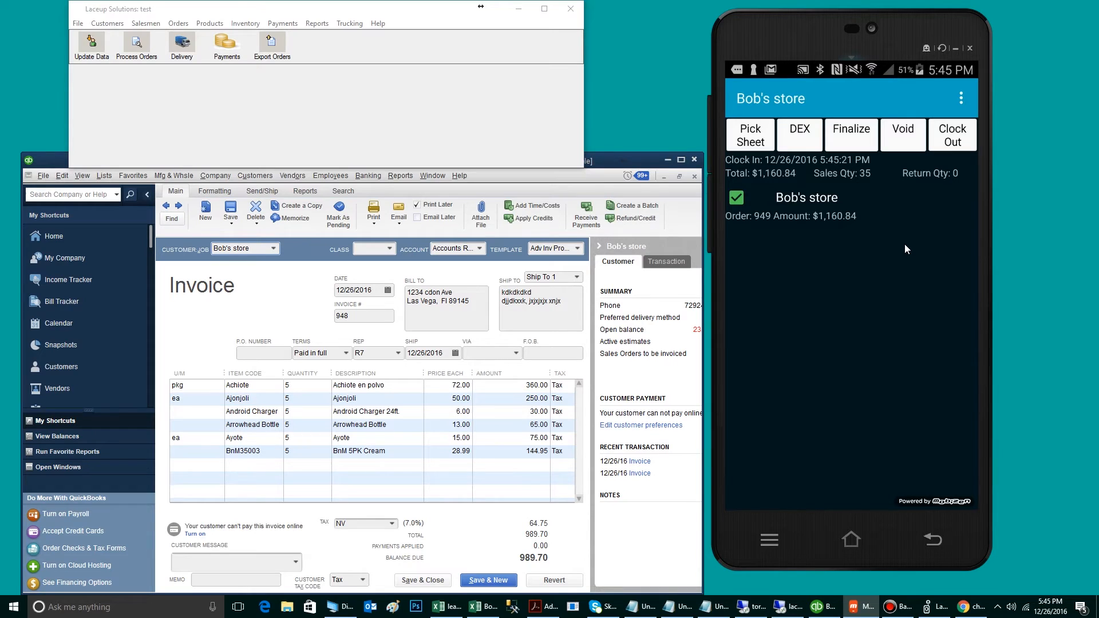
{"action": "left_click", "coordinate": [850, 134]}
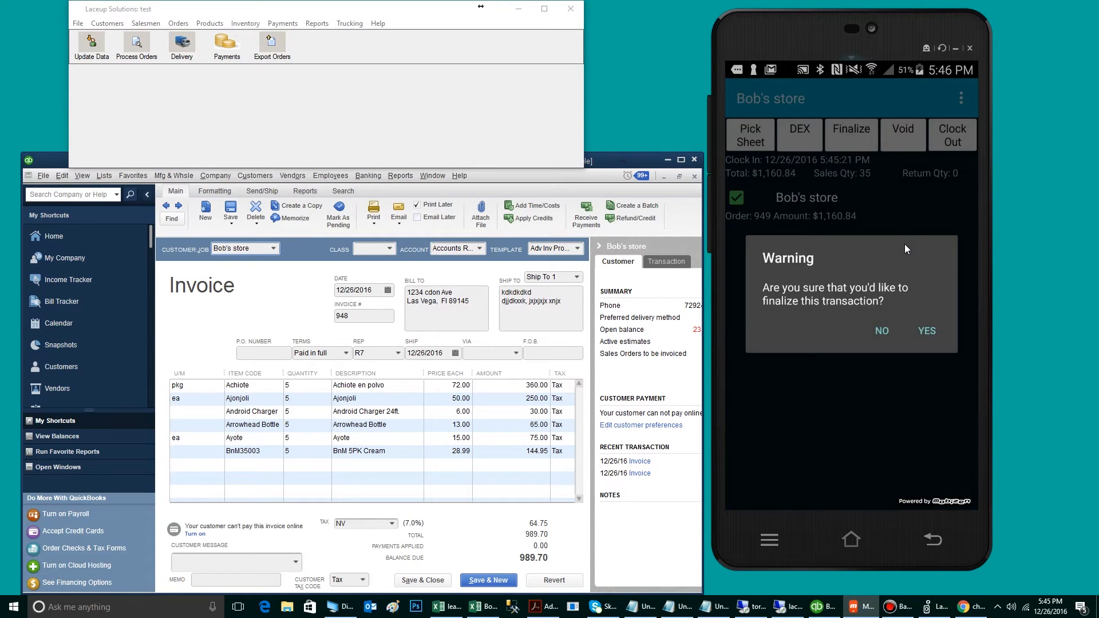
{"action": "left_click", "coordinate": [927, 330]}
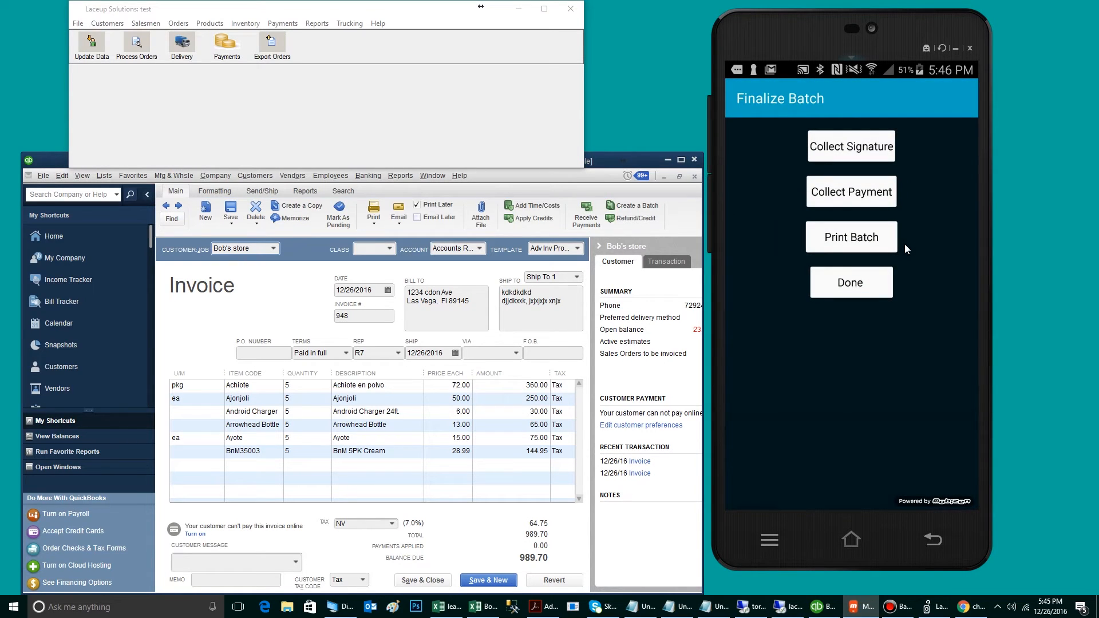
Collect payment on Finalize Batch and finish with Done
{"action": "left_click", "coordinate": [851, 146]}
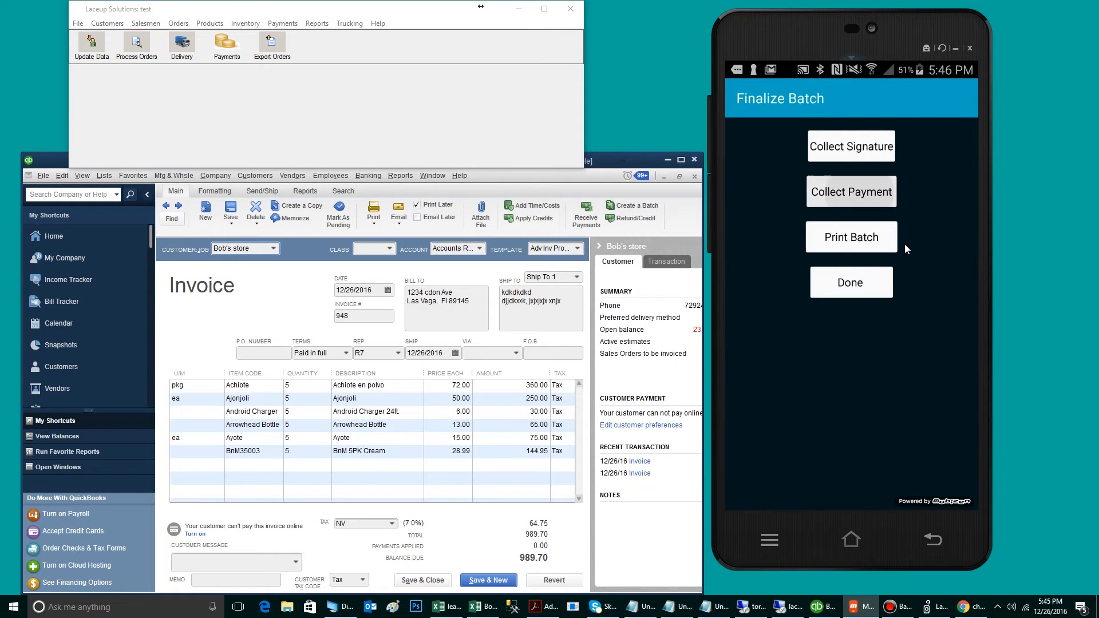
{"action": "left_click", "coordinate": [852, 192]}
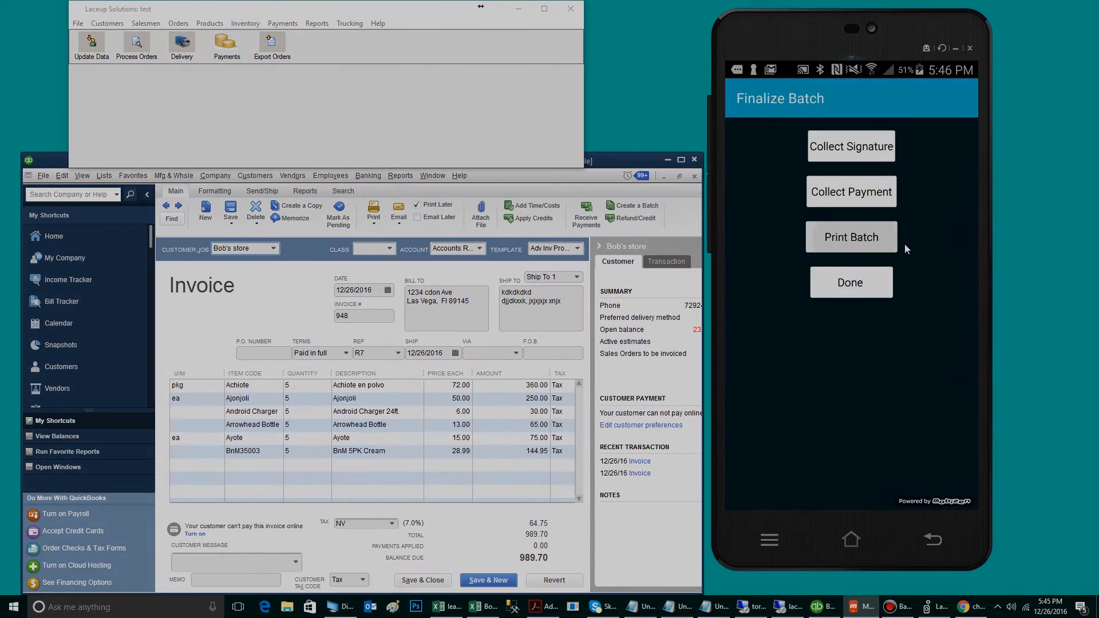
{"action": "left_click", "coordinate": [851, 236]}
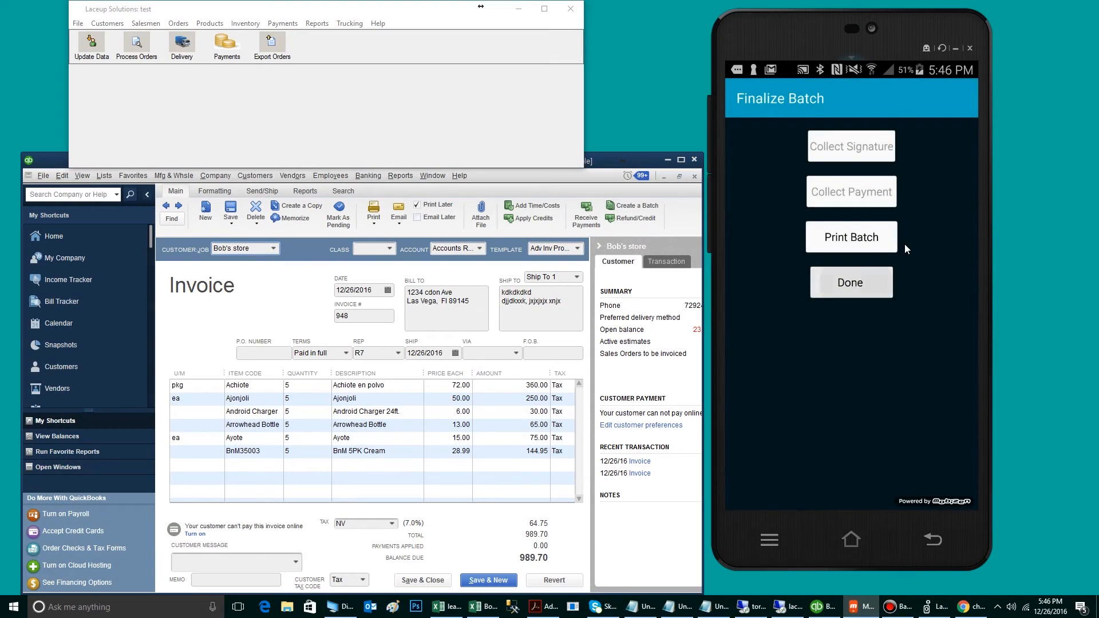
{"action": "left_click", "coordinate": [852, 282]}
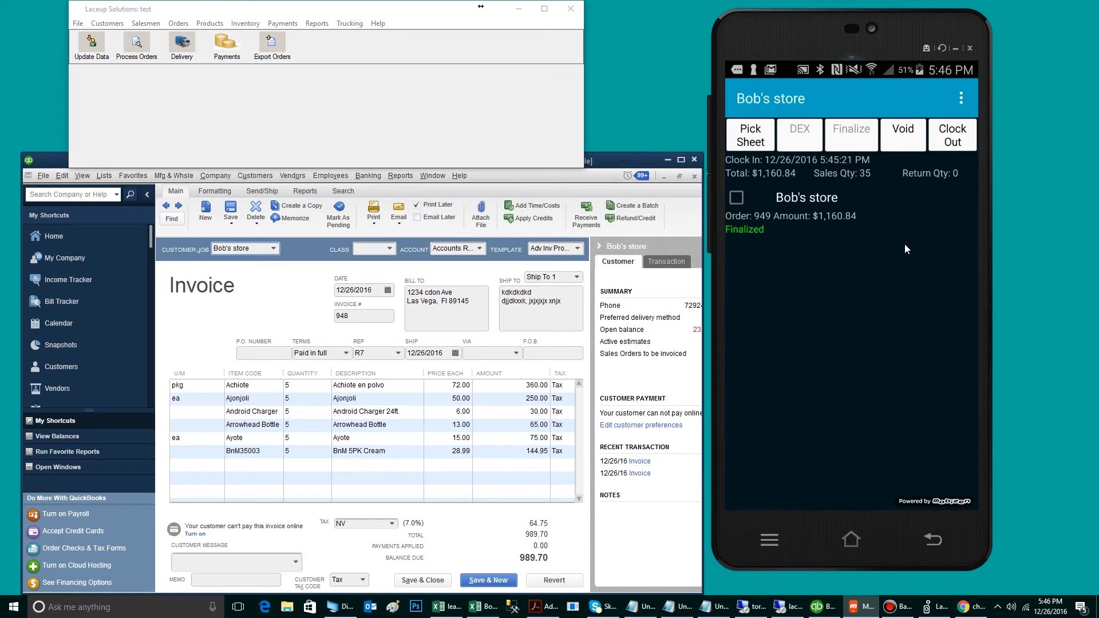
Clock out of Bob's store delivery and reach End Of Day Close
{"action": "left_click", "coordinate": [952, 135]}
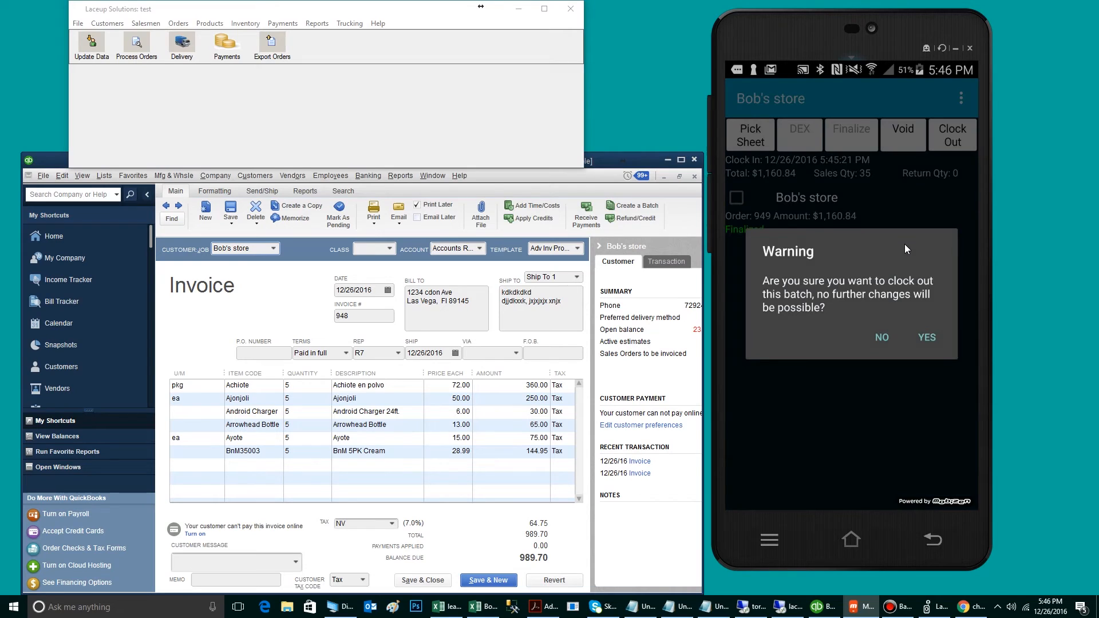
{"action": "left_click", "coordinate": [925, 338]}
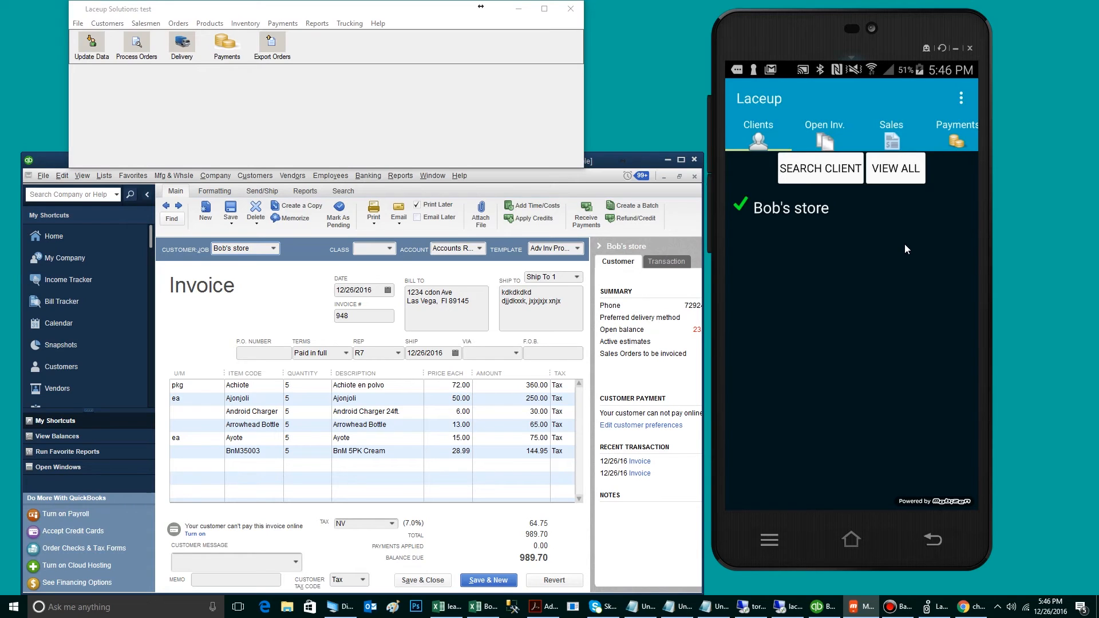
{"action": "left_click", "coordinate": [962, 98]}
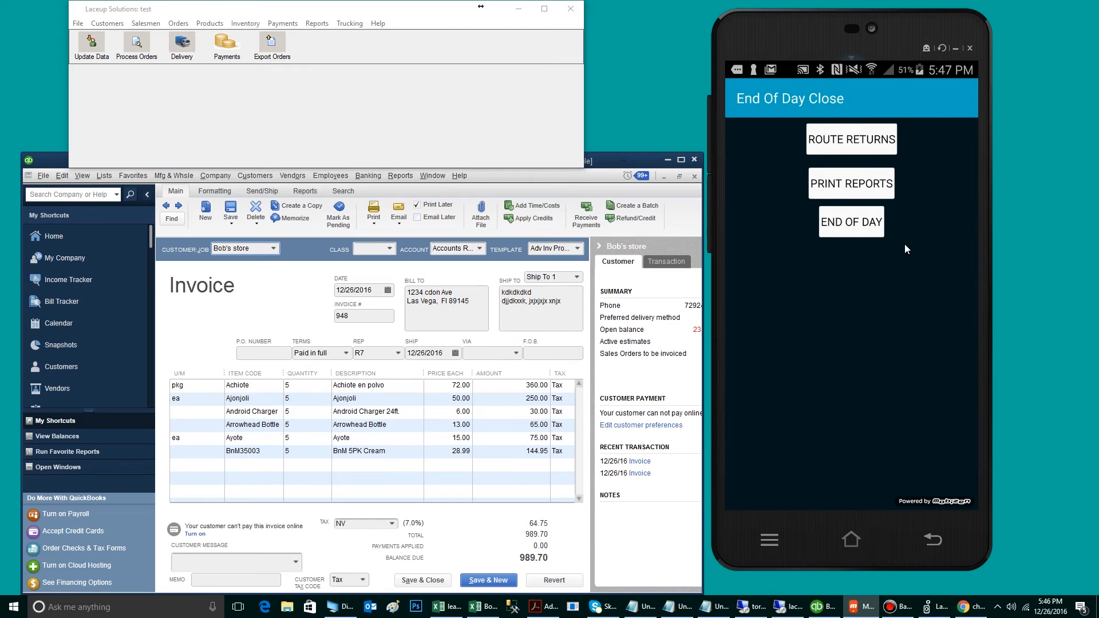
Validate the route returns and go back to the End Of Day Close screen
{"action": "left_click", "coordinate": [851, 139]}
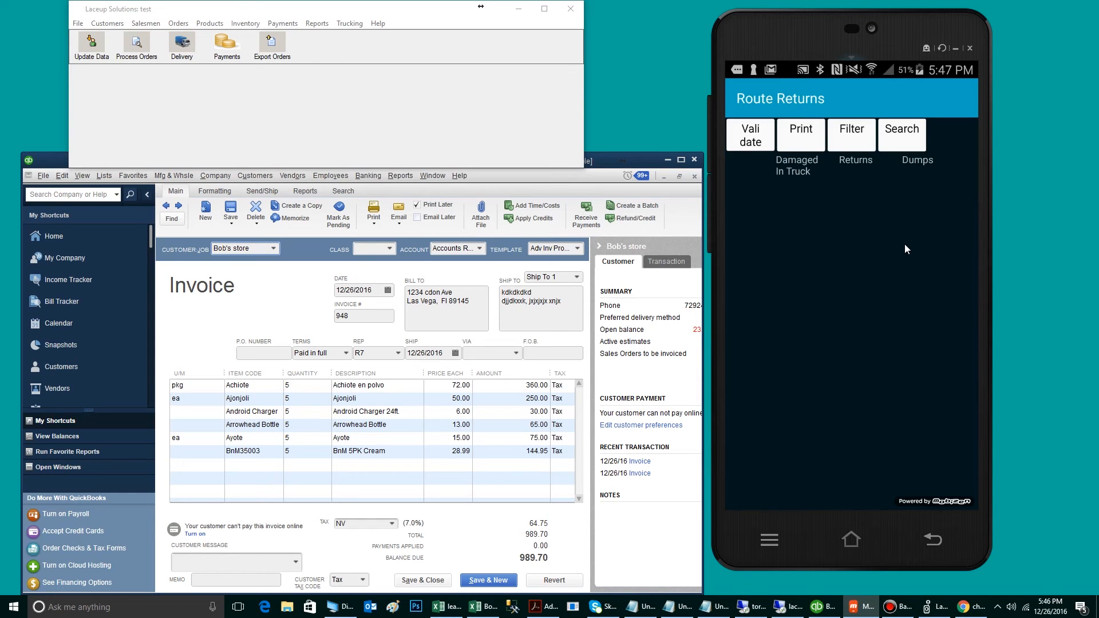
{"action": "left_click", "coordinate": [799, 135]}
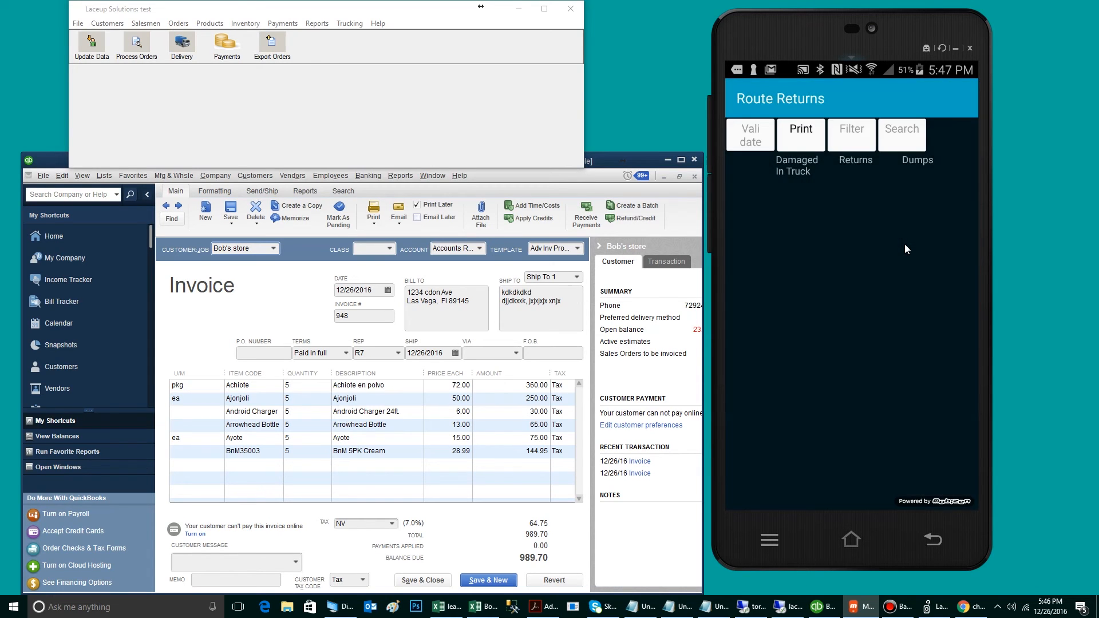
{"action": "left_click", "coordinate": [933, 540]}
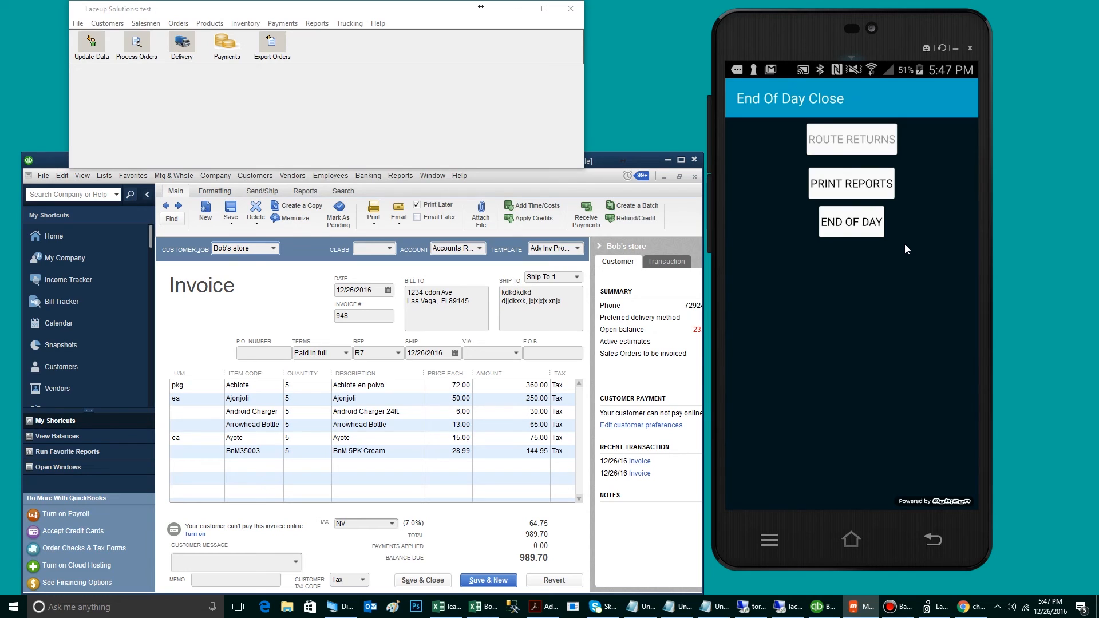
Run the end-of-day transmission, accepting the unprinted-reports warning
{"action": "left_click", "coordinate": [851, 222]}
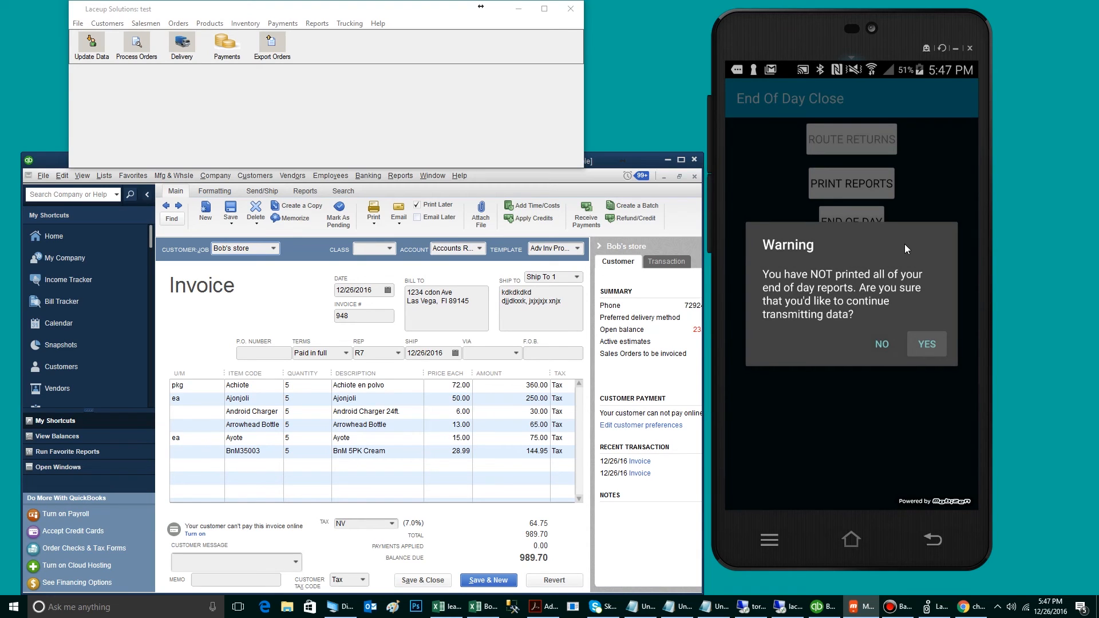
{"action": "left_click", "coordinate": [925, 344]}
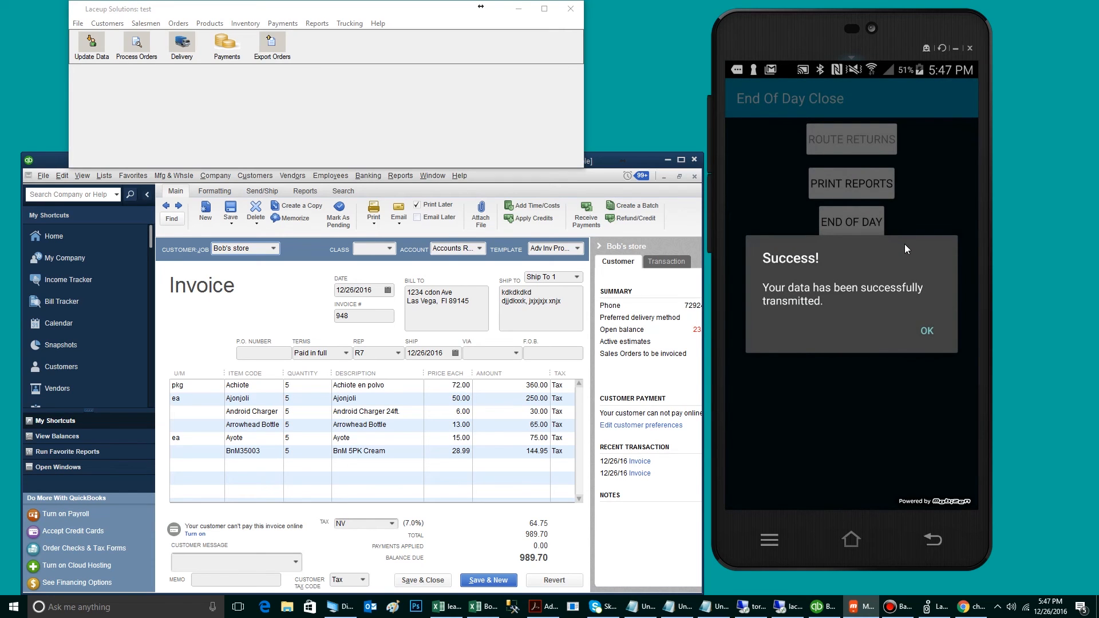
{"action": "mouse_move", "coordinate": [887, 177]}
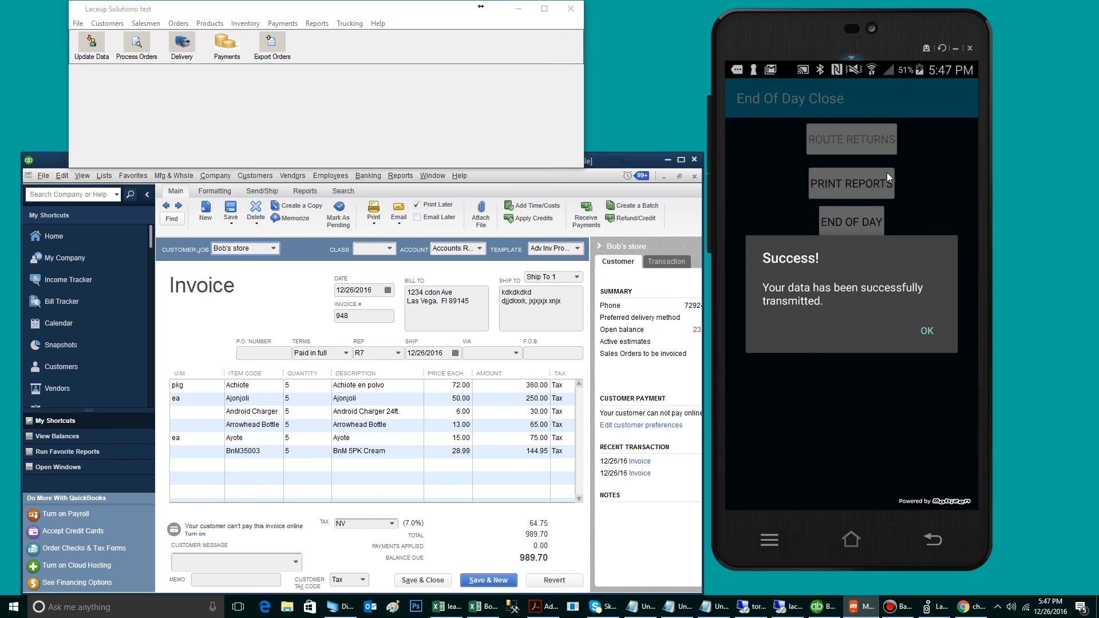
{"action": "mouse_move", "coordinate": [869, 322]}
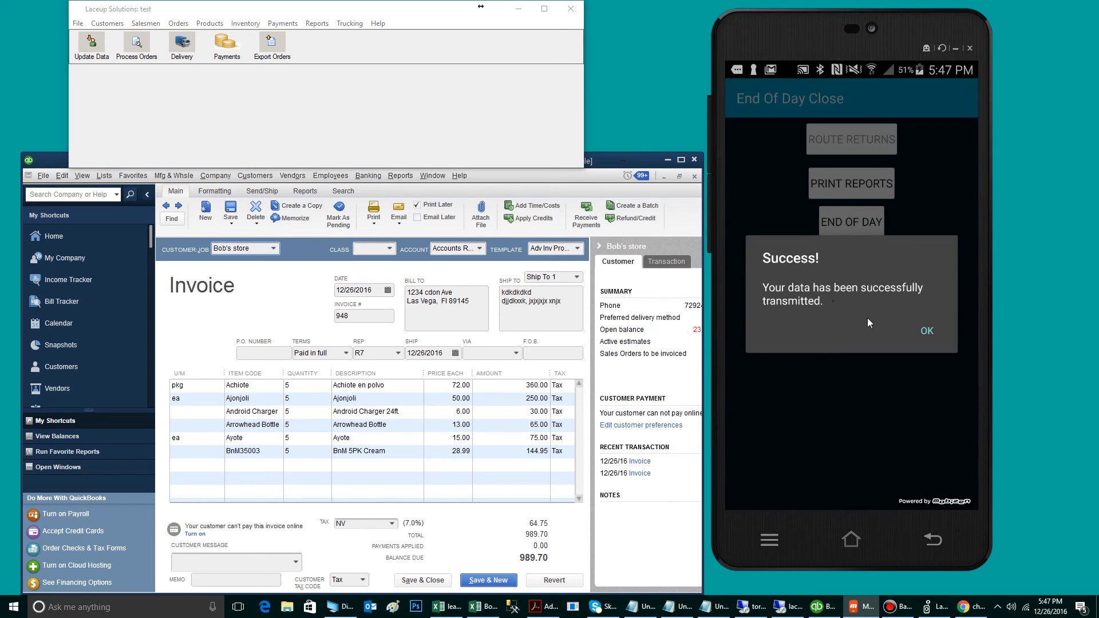
{"action": "mouse_move", "coordinate": [324, 103]}
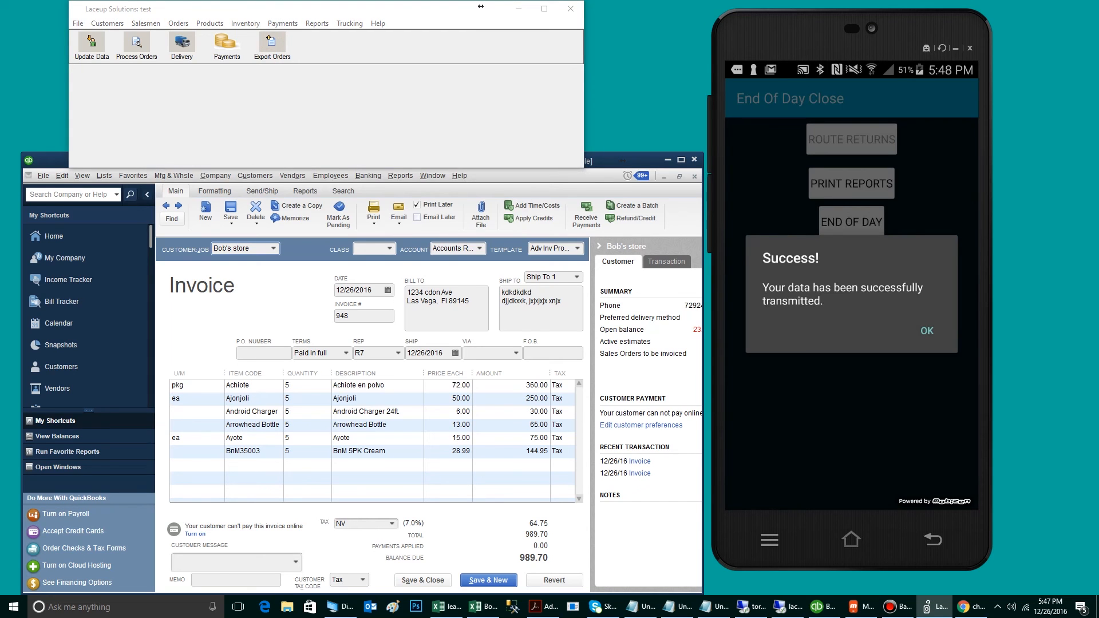
Export Bob's store invoice 949 ($1,160.84) from the Documents Ready To Be Exported list
{"action": "left_click", "coordinate": [272, 46]}
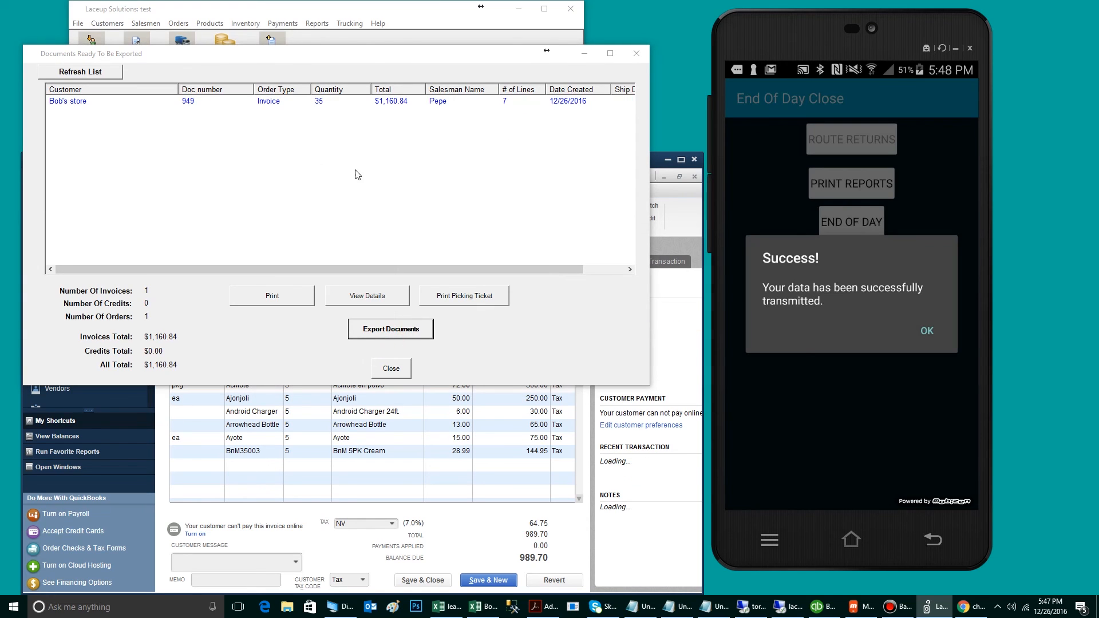
{"action": "left_click", "coordinate": [390, 329]}
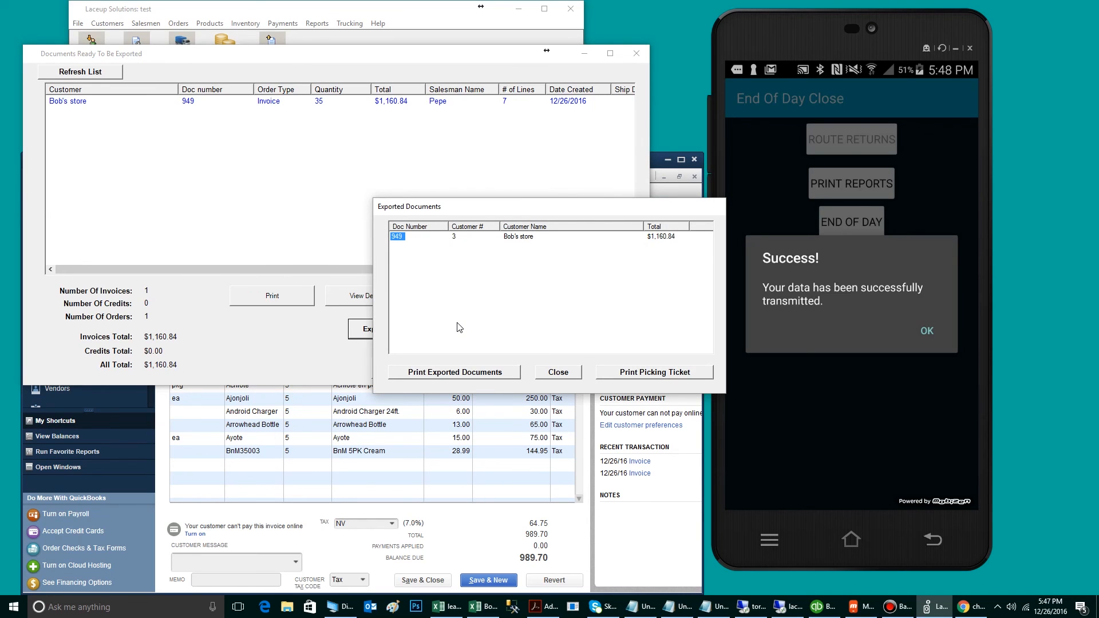
{"action": "mouse_move", "coordinate": [459, 323]}
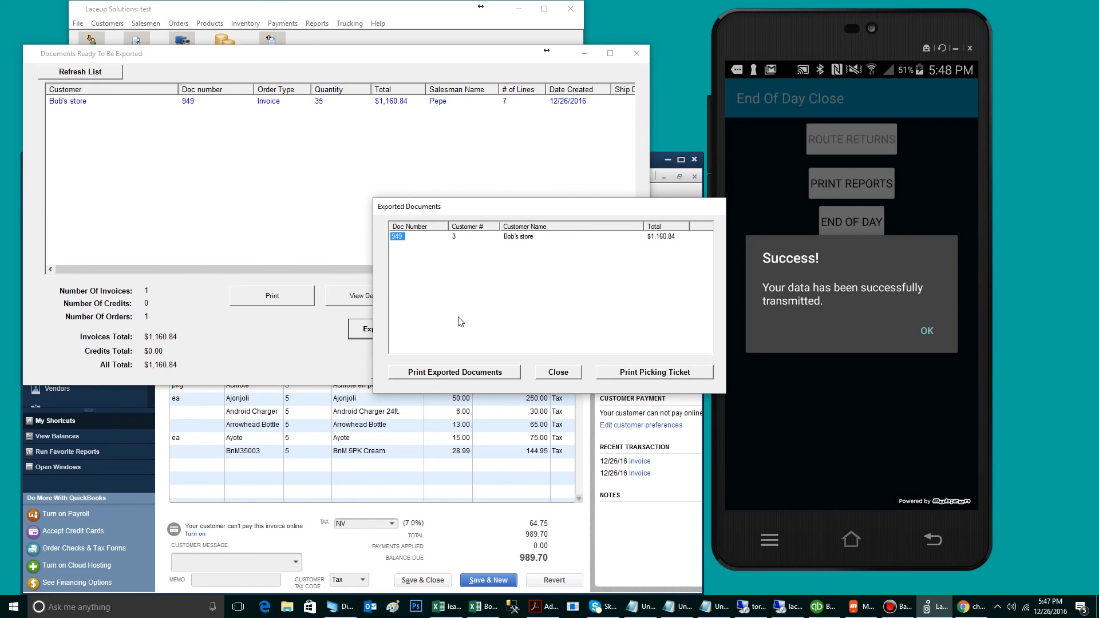
{"action": "mouse_move", "coordinate": [461, 319]}
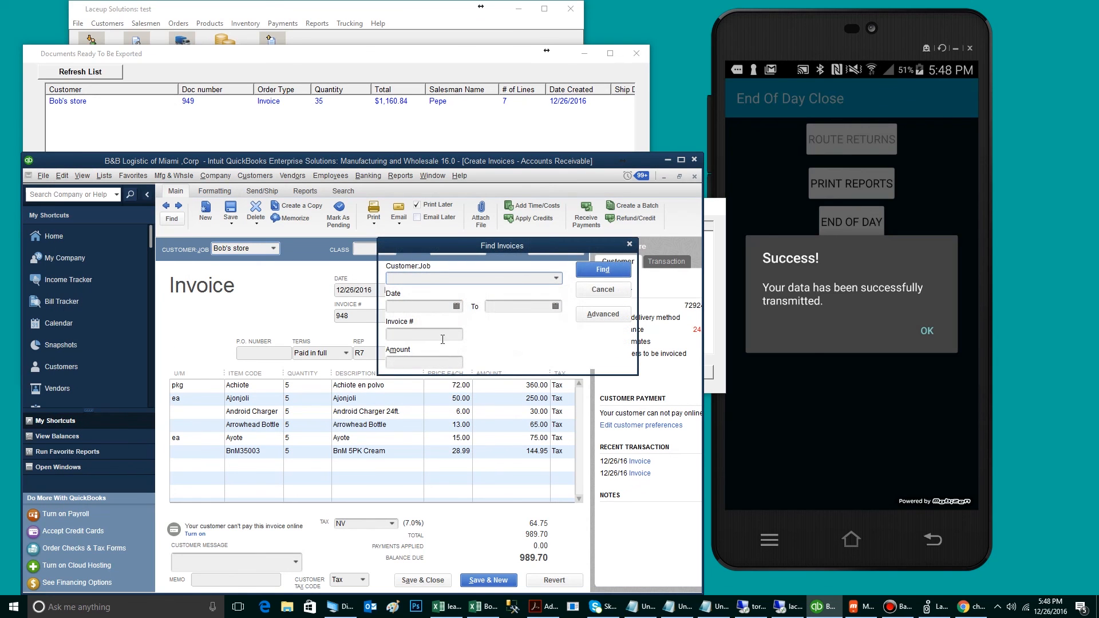
Search Find Invoices for invoice number 949
{"action": "type", "text": "94"}
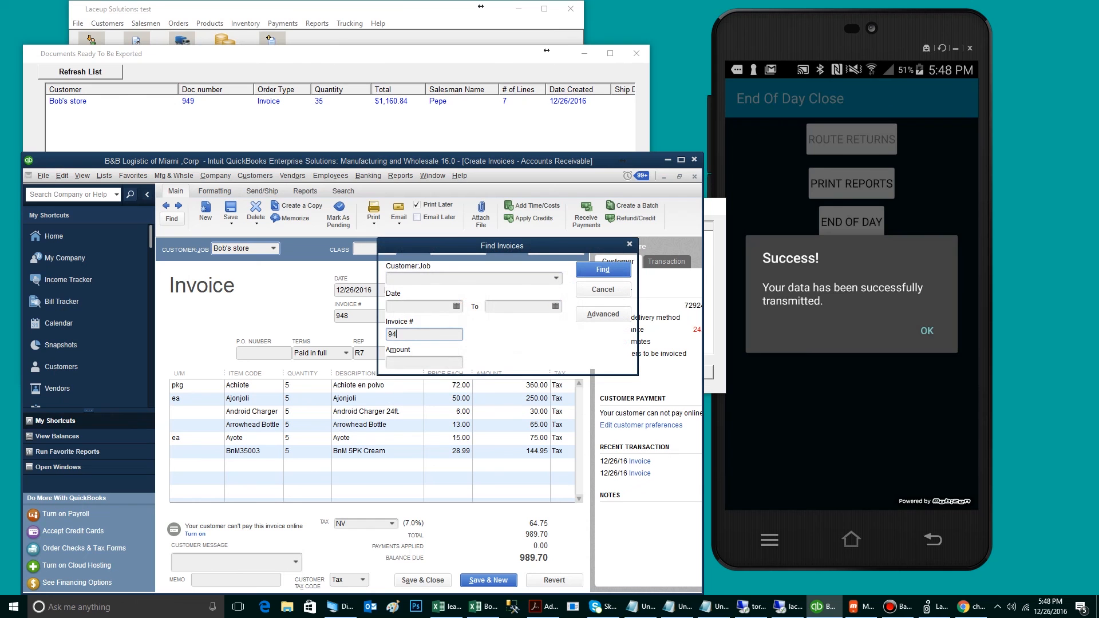
{"action": "left_click", "coordinate": [602, 270]}
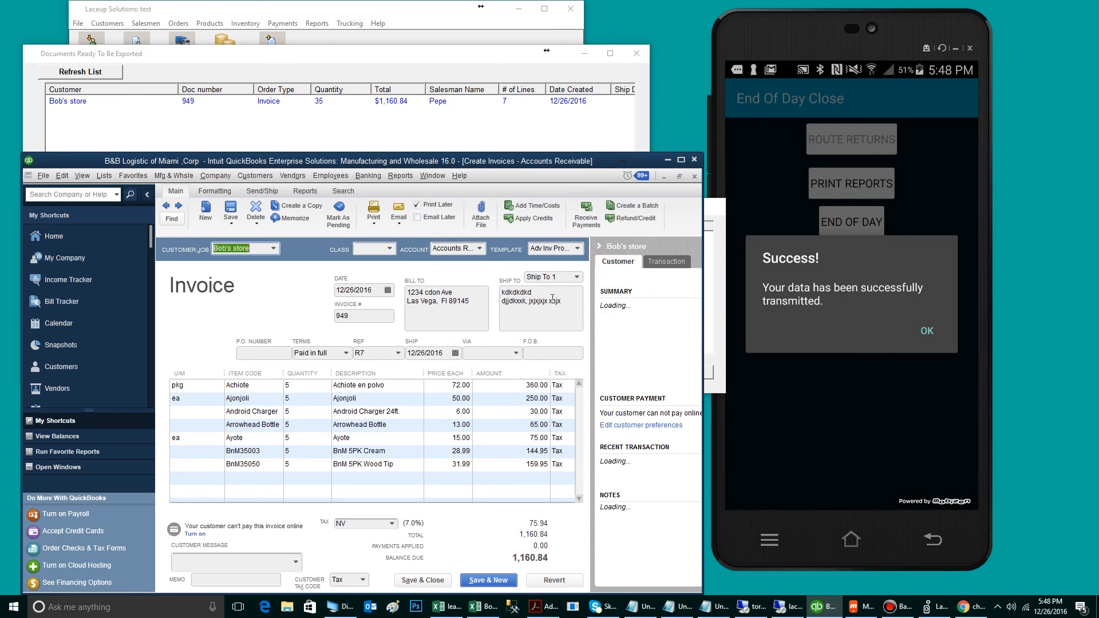